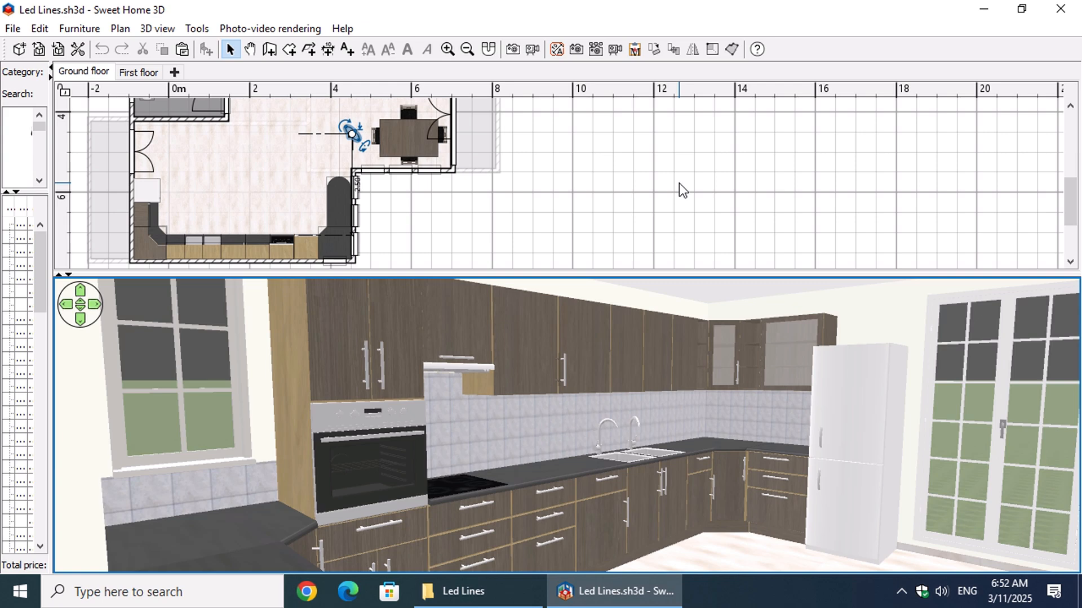
{"action": "mouse_move", "coordinate": [469, 172]}
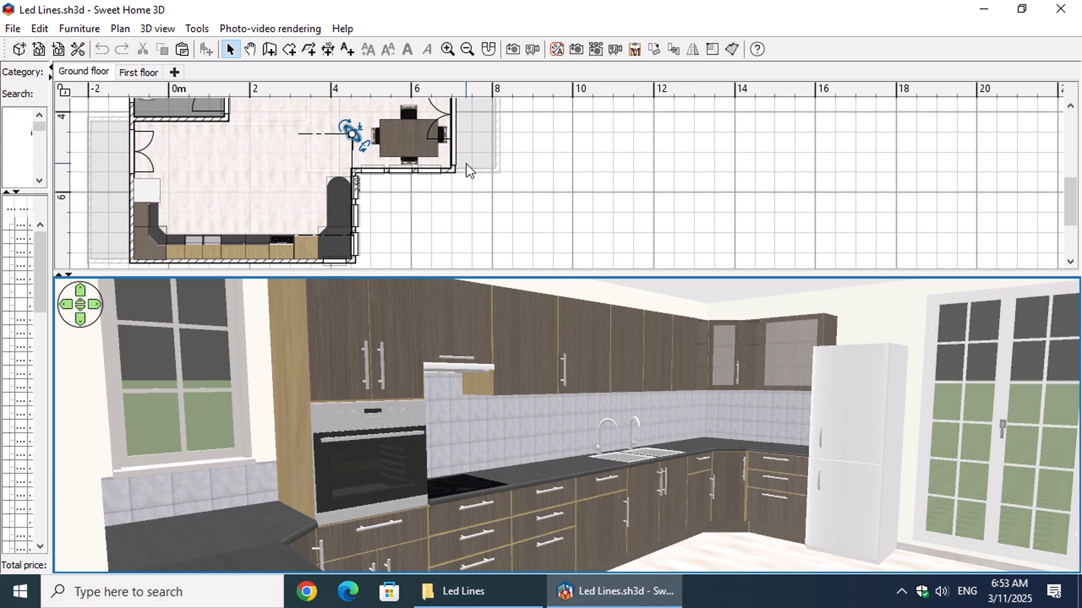
- Import the missing LED line model from the Light line tab and confirm the success message
{"action": "left_click", "coordinate": [196, 28]}
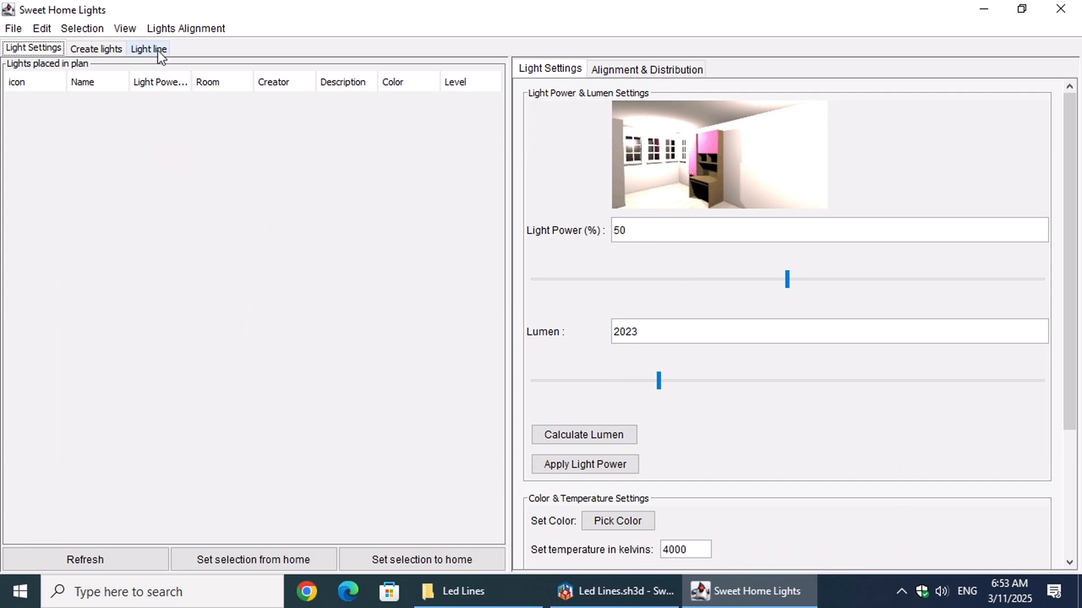
{"action": "left_click", "coordinate": [147, 48]}
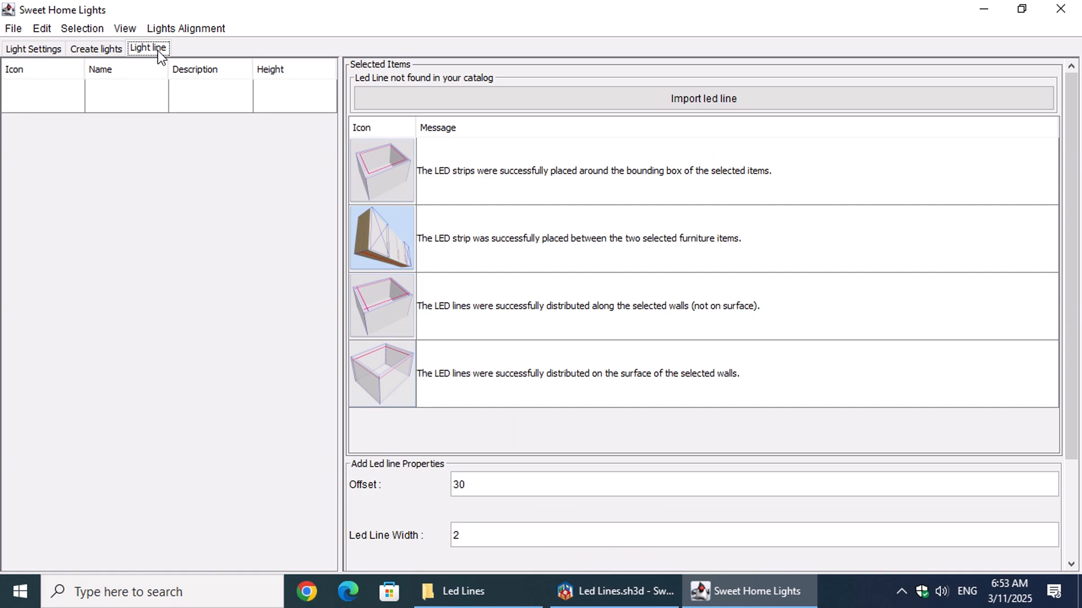
{"action": "mouse_move", "coordinate": [155, 256]}
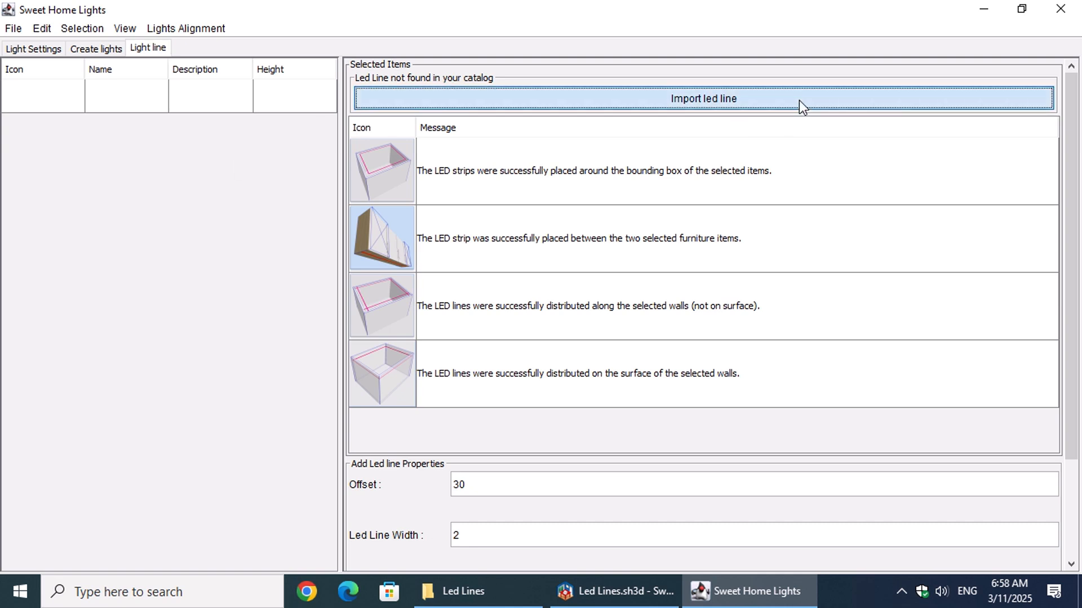
{"action": "left_click", "coordinate": [612, 591]}
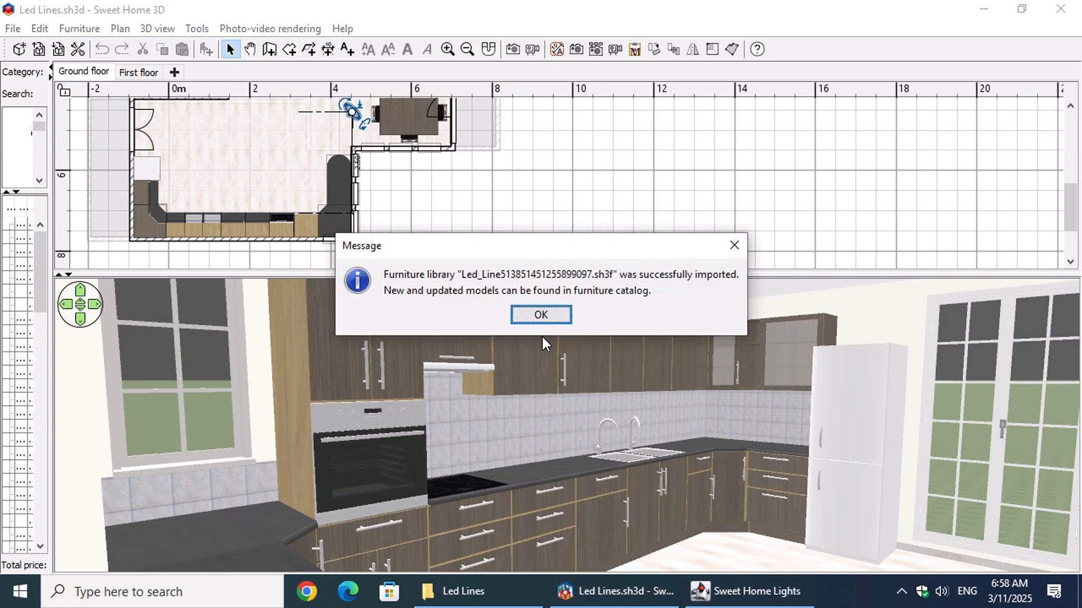
{"action": "mouse_move", "coordinate": [539, 315]}
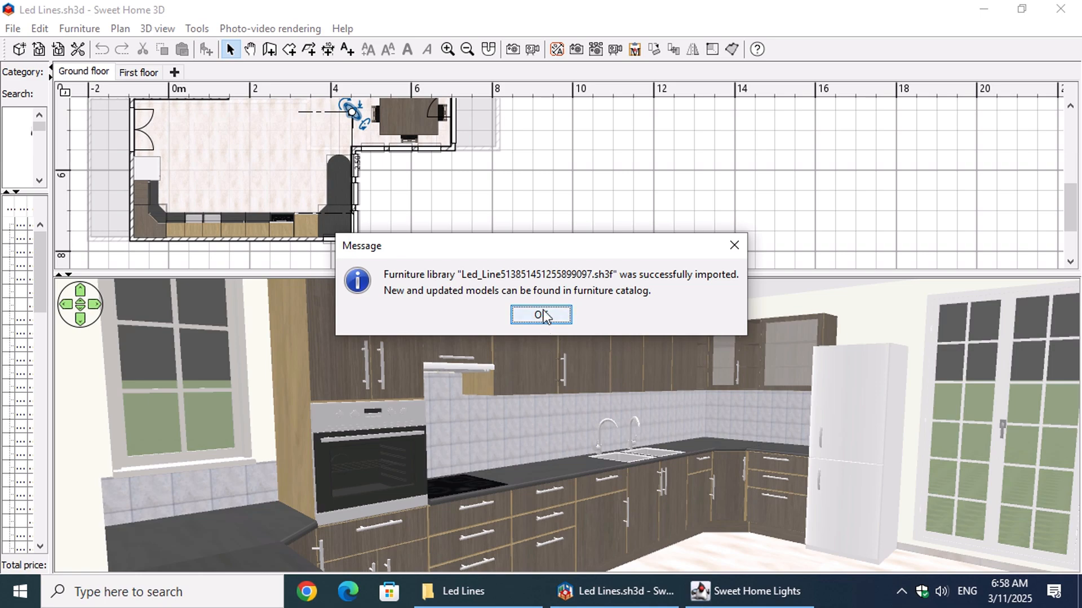
{"action": "left_click", "coordinate": [541, 315]}
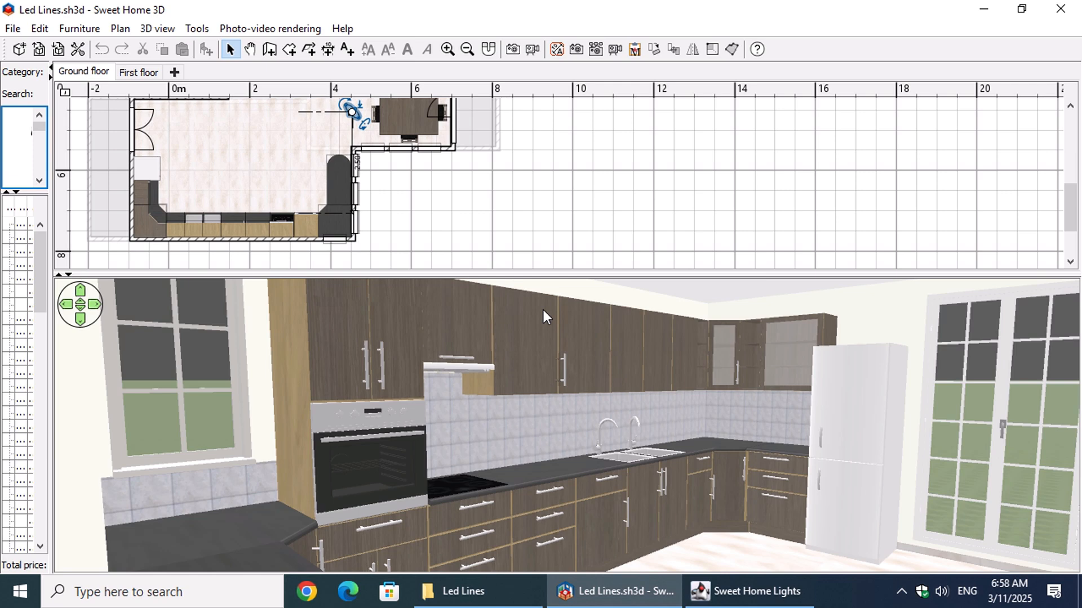
{"action": "left_click", "coordinate": [748, 591]}
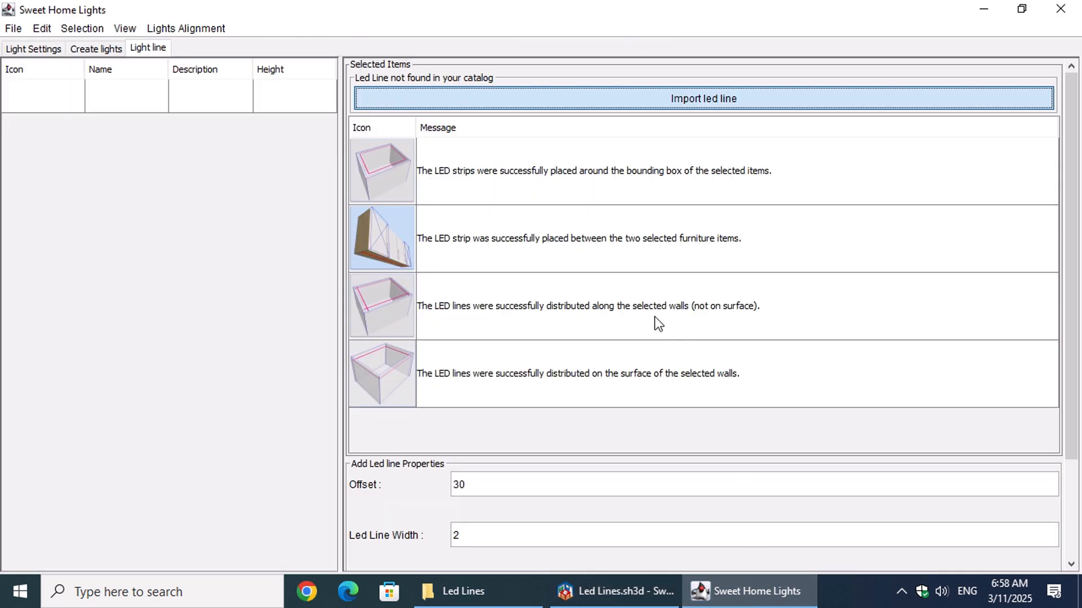
{"action": "mouse_move", "coordinate": [585, 302]}
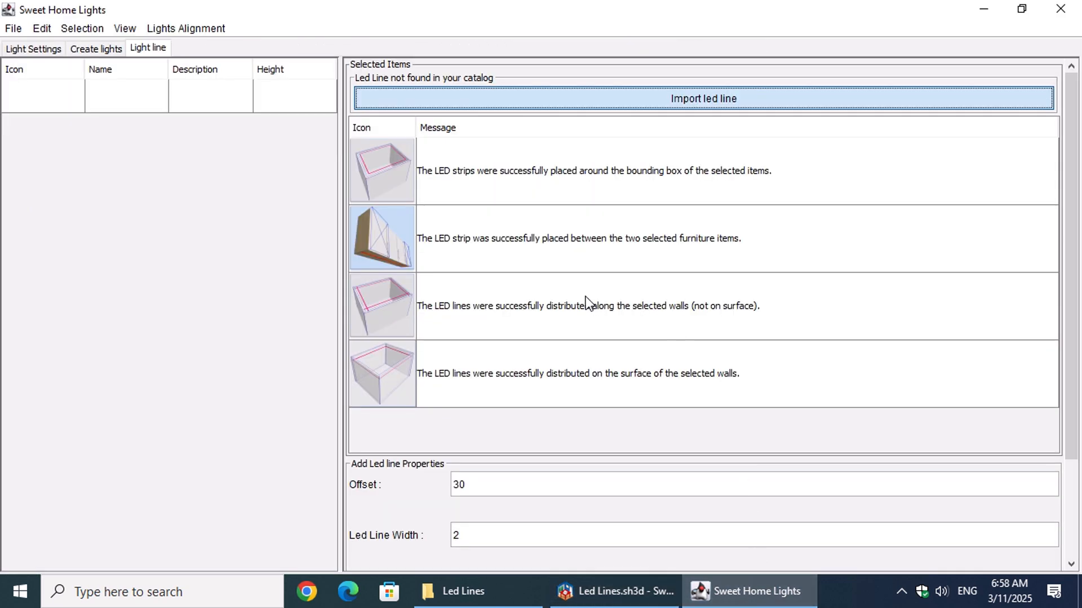
{"action": "left_click", "coordinate": [613, 592]}
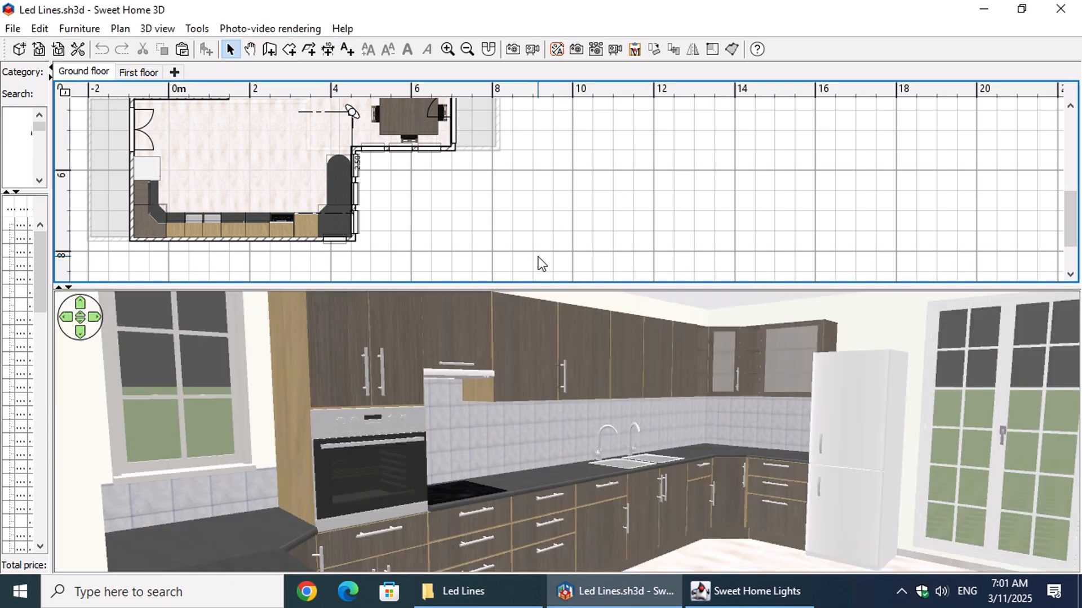
- Select the kitchen's left wall in the plan
{"action": "scroll", "scroll_direction": "down", "scroll_amount": 3}
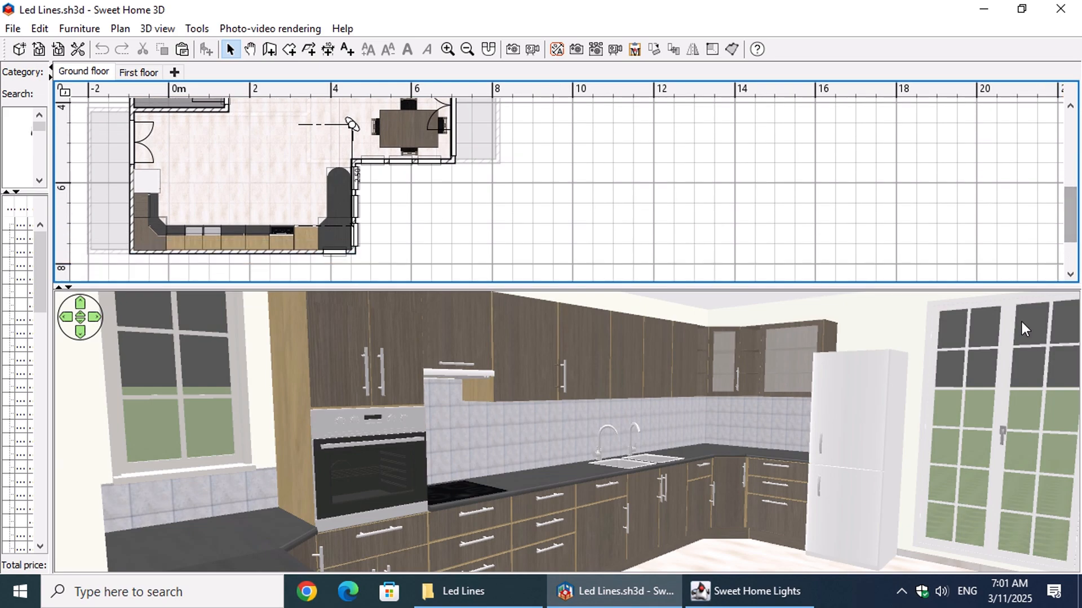
{"action": "left_click", "coordinate": [134, 146]}
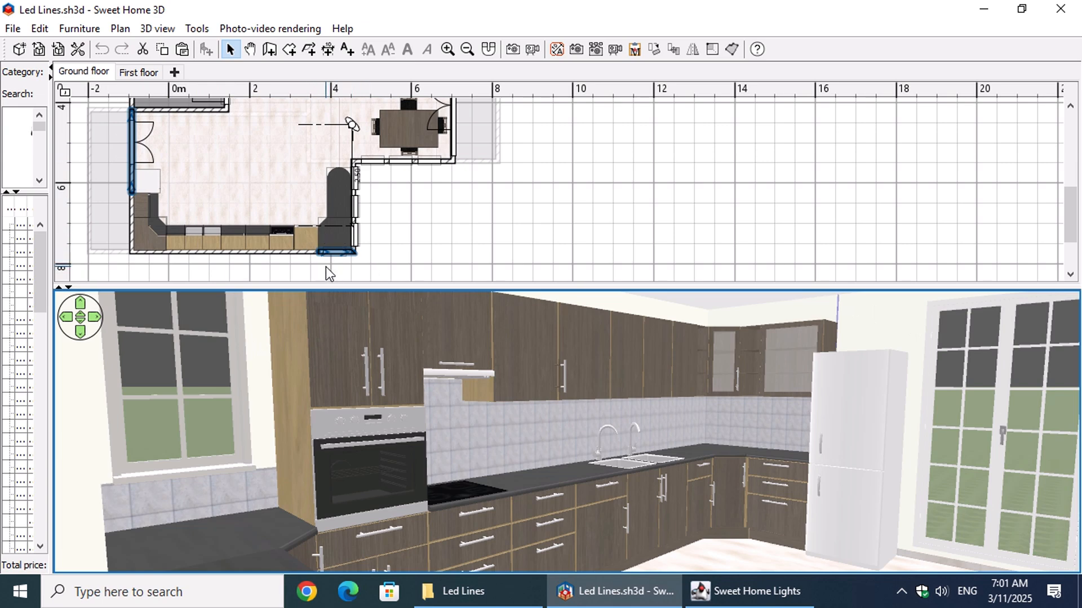
{"action": "mouse_move", "coordinate": [145, 127]}
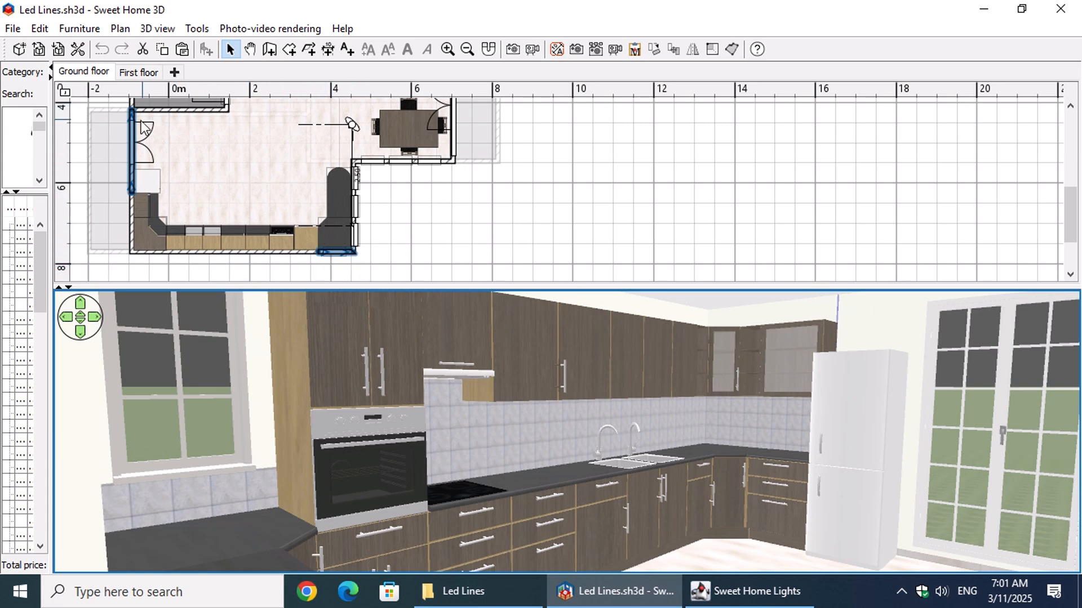
{"action": "mouse_move", "coordinate": [365, 260]}
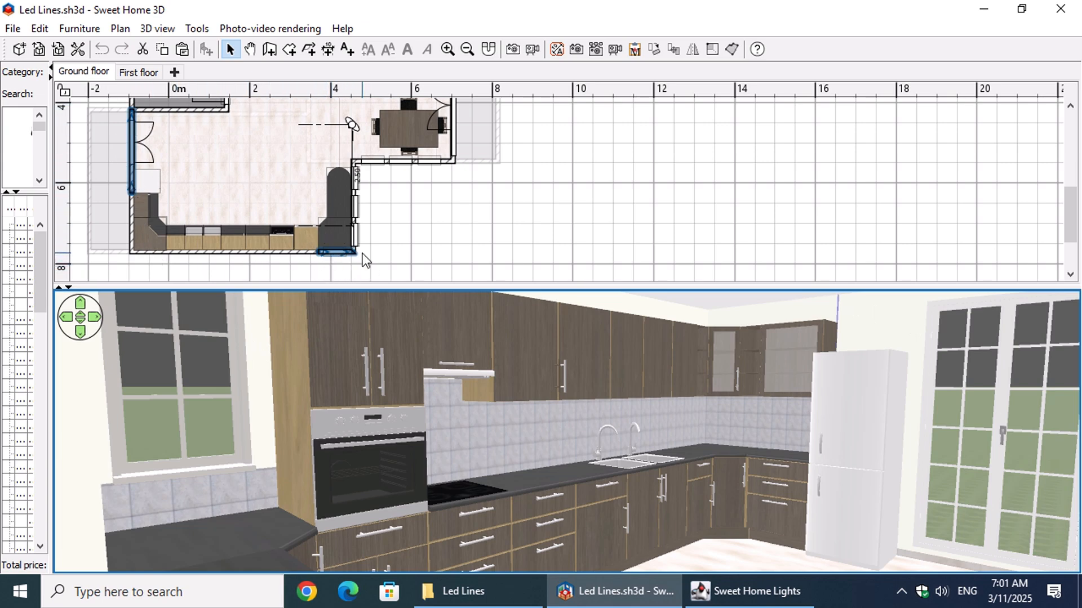
{"action": "mouse_move", "coordinate": [754, 592]}
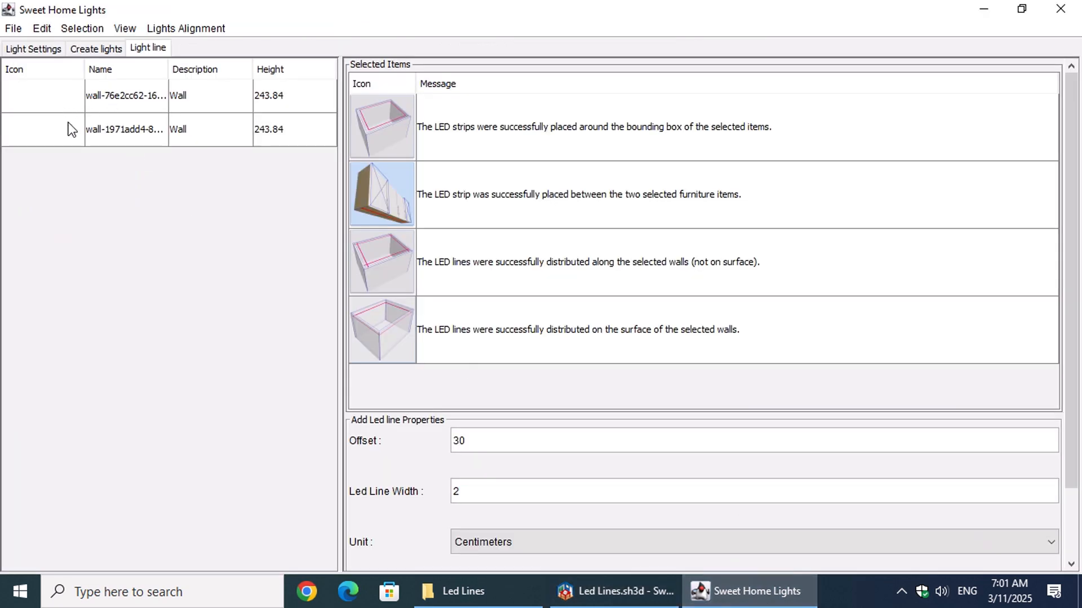
{"action": "mouse_move", "coordinate": [390, 169]}
{"action": "type", "text": "60"}
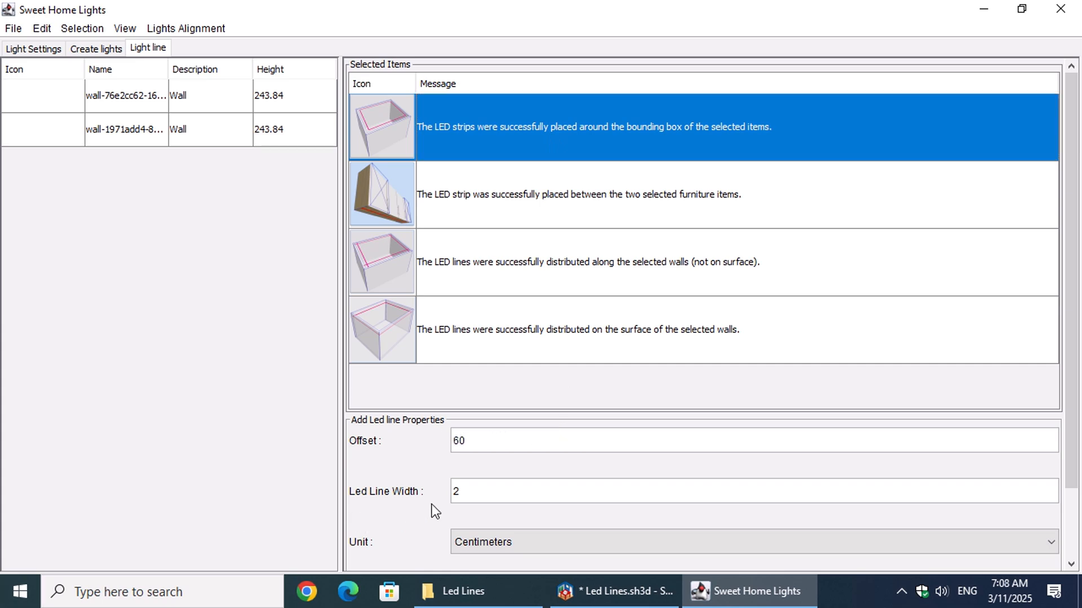
- Create the LED outline around the selected walls in centimeters and confirm the success message
{"action": "scroll", "scroll_direction": "down", "scroll_amount": 3}
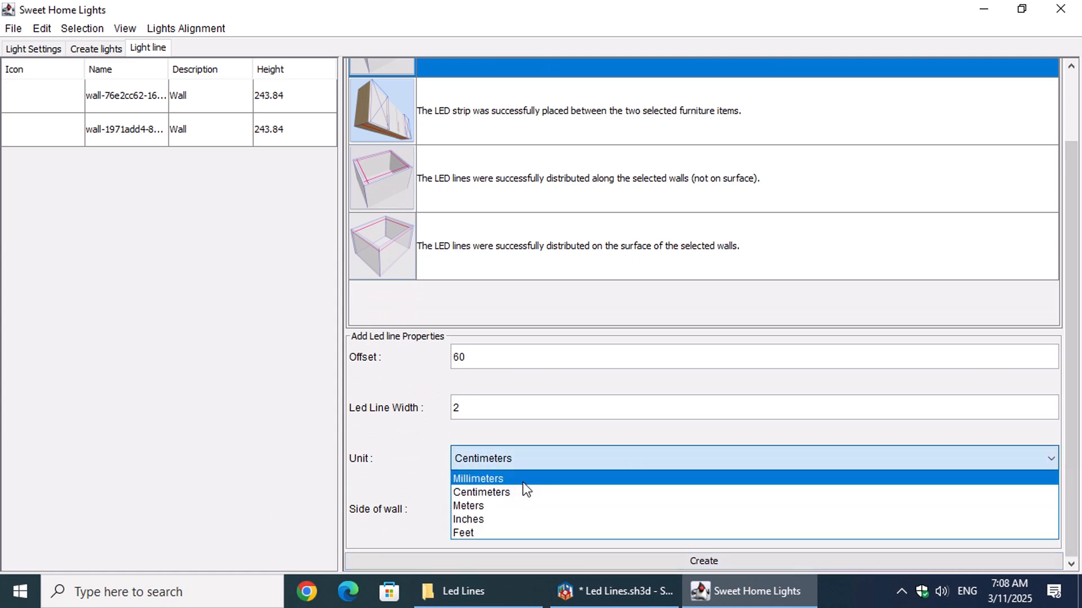
{"action": "left_click", "coordinate": [481, 493]}
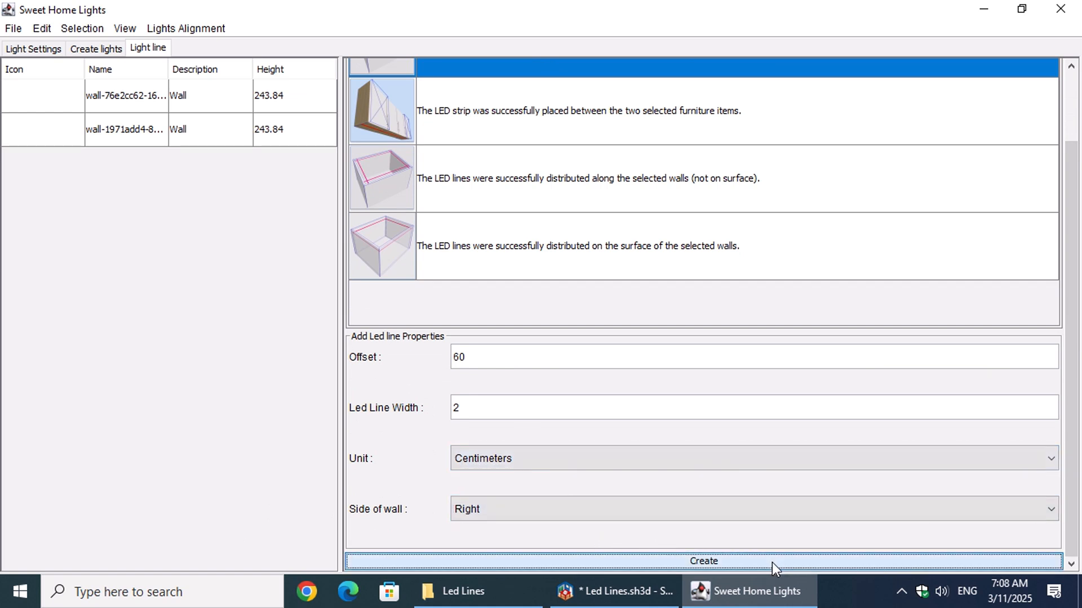
{"action": "left_click", "coordinate": [702, 561]}
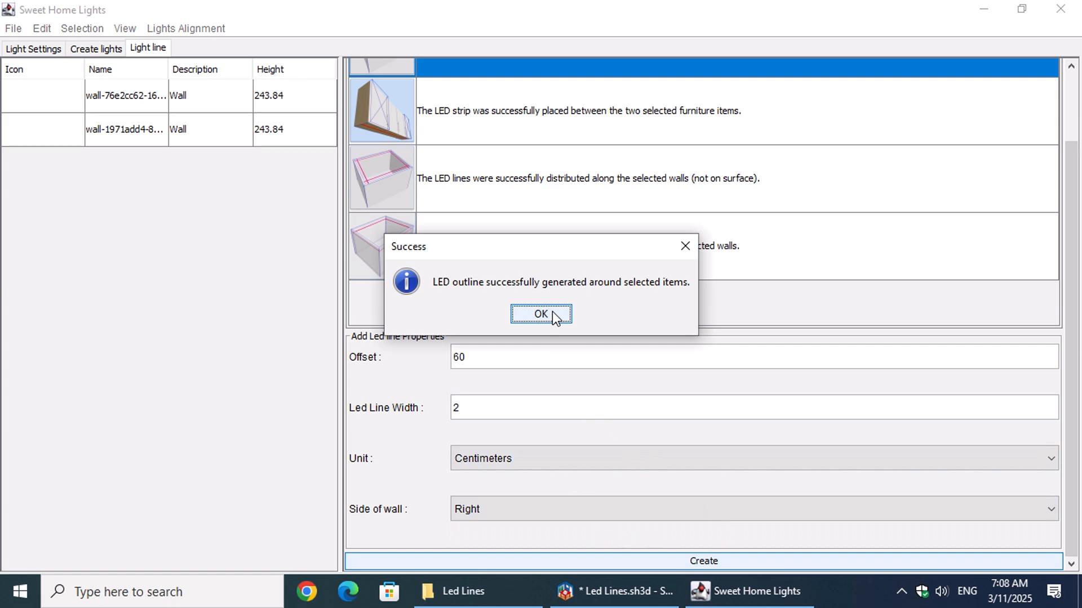
{"action": "left_click", "coordinate": [541, 314]}
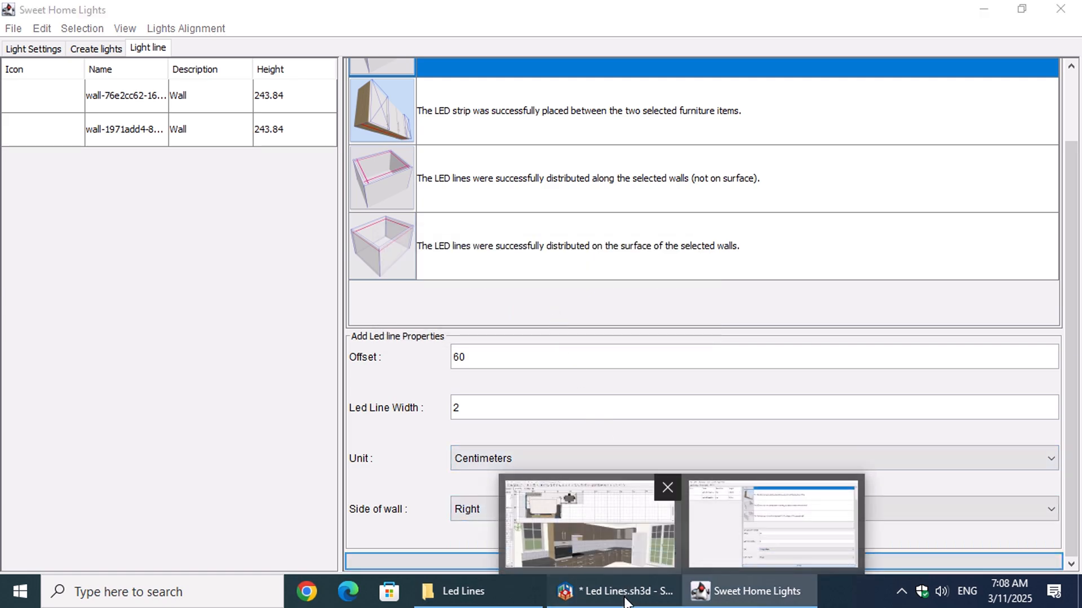
- Reselect the kitchen's left wall in Sweet Home 3D and return to the Sweet Home Lights window
{"action": "left_click", "coordinate": [588, 521]}
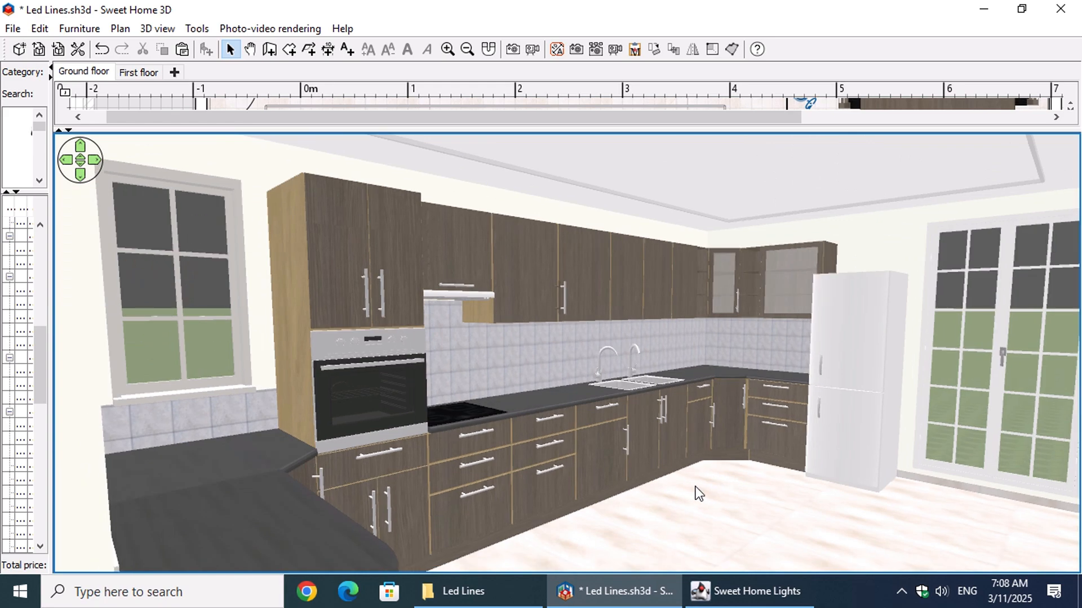
{"action": "mouse_move", "coordinate": [670, 204]}
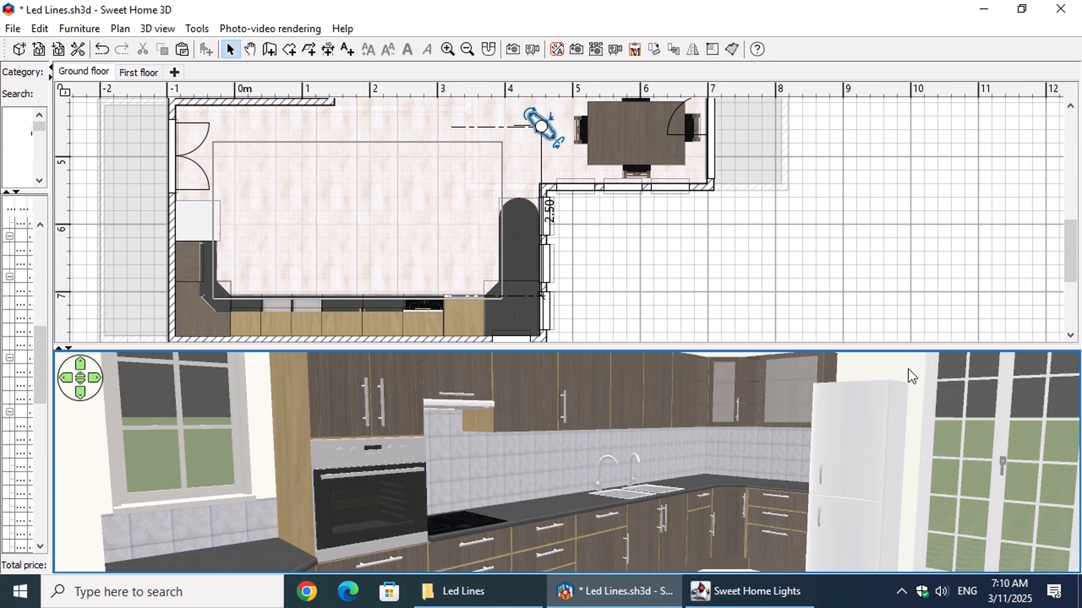
{"action": "left_click", "coordinate": [172, 172]}
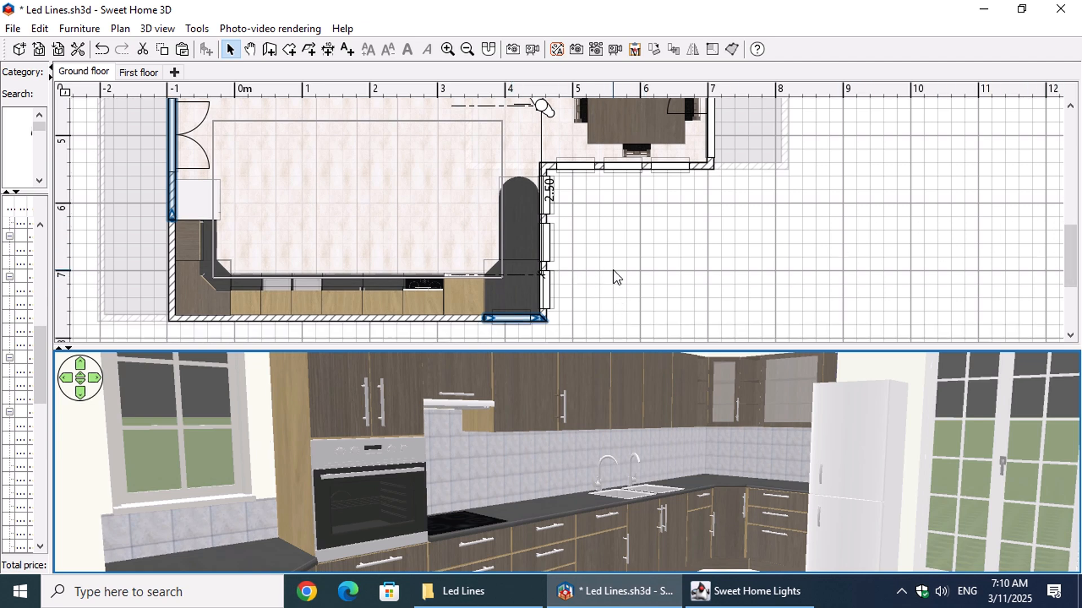
{"action": "mouse_move", "coordinate": [748, 591]}
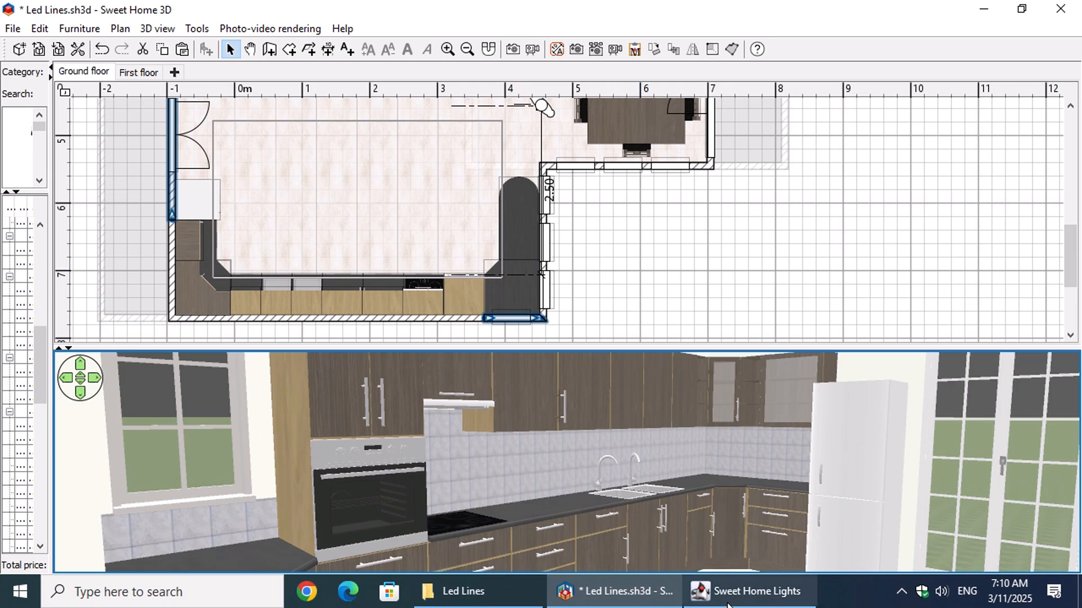
{"action": "left_click", "coordinate": [748, 592]}
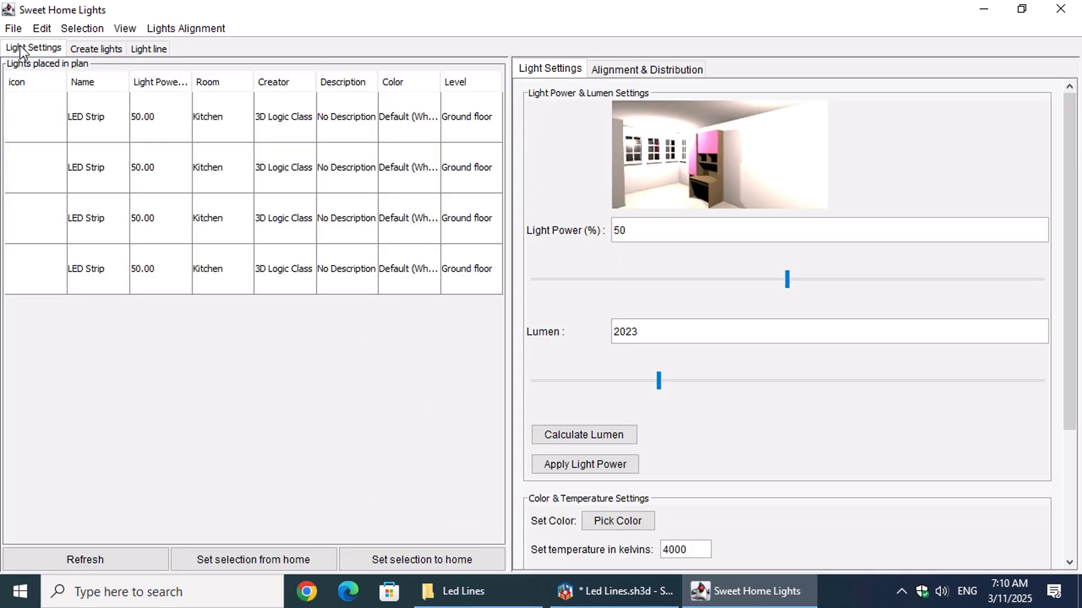
- Load the four kitchen LED strips into the table with 'Set selection from home'
{"action": "left_click", "coordinate": [222, 116]}
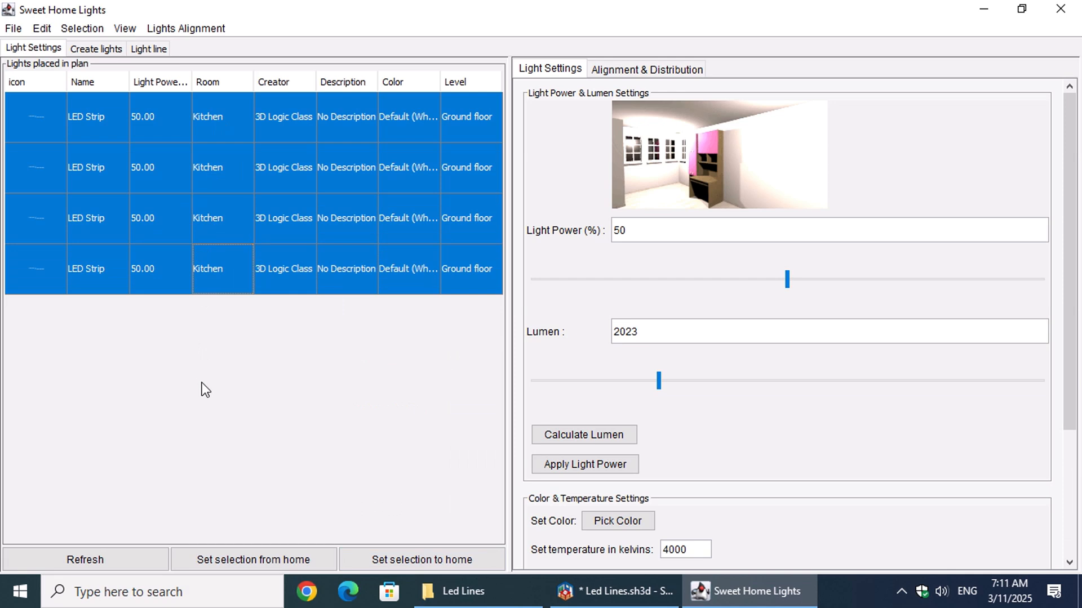
{"action": "mouse_move", "coordinate": [583, 435]}
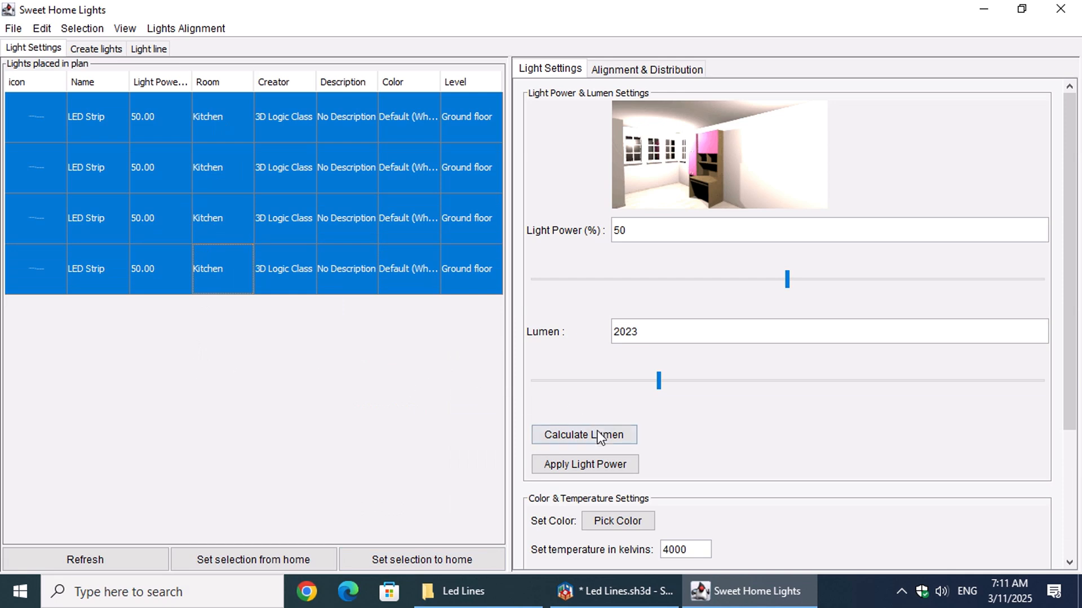
- Calculate and apply Kitchen (General) lumen values to the four selected strips
{"action": "left_click", "coordinate": [584, 434]}
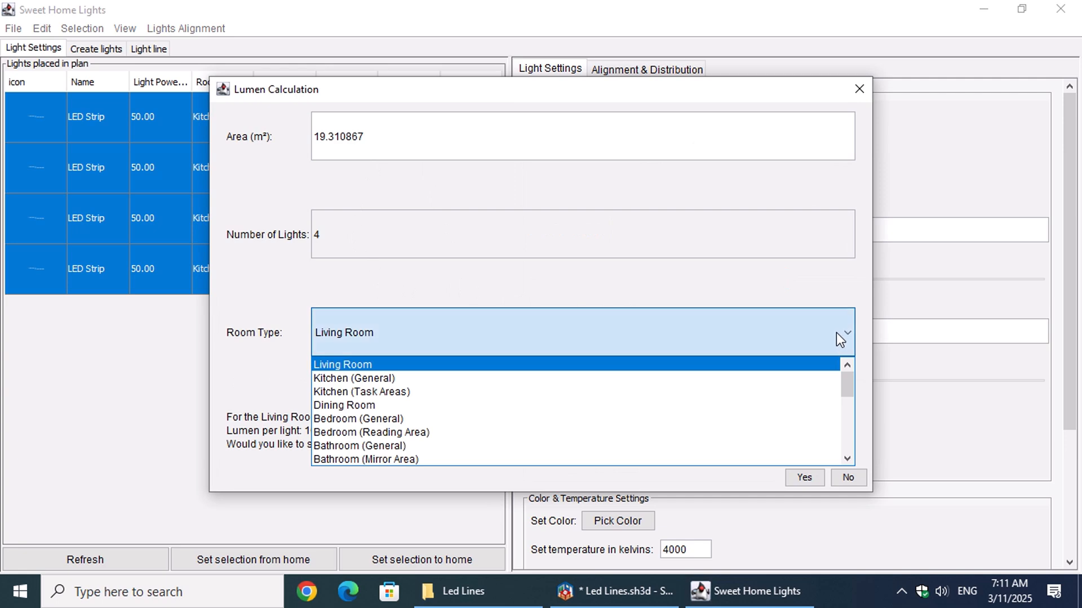
{"action": "mouse_move", "coordinate": [391, 392]}
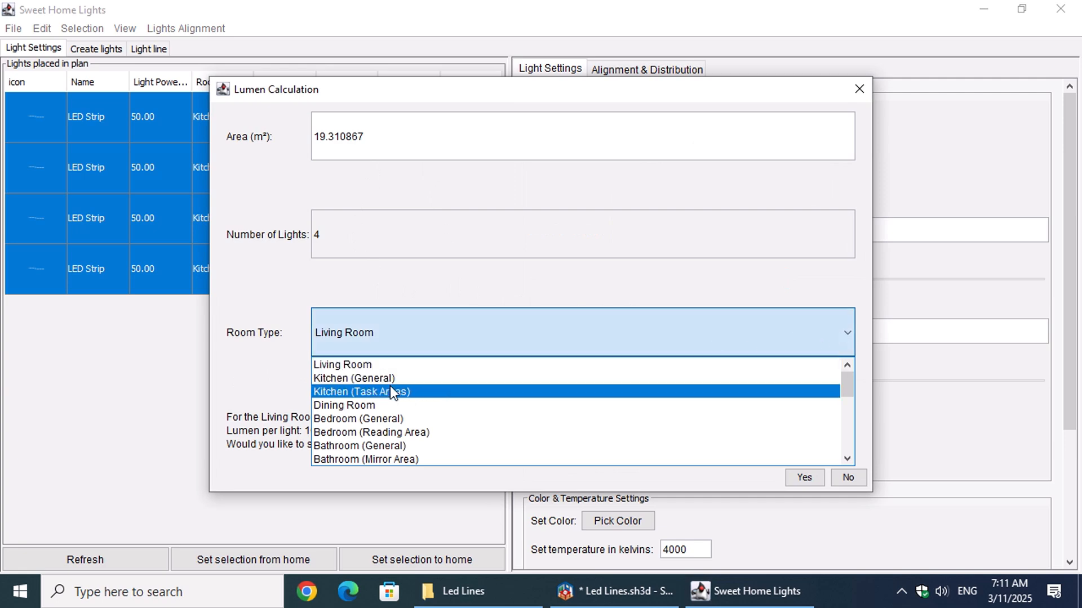
{"action": "left_click", "coordinate": [353, 379]}
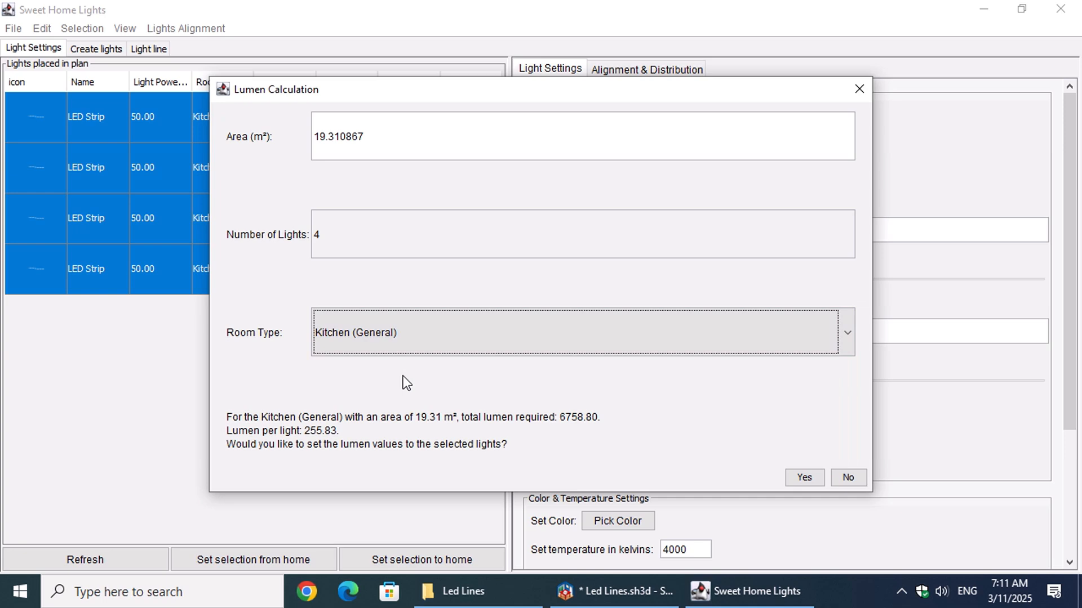
{"action": "mouse_move", "coordinate": [530, 461]}
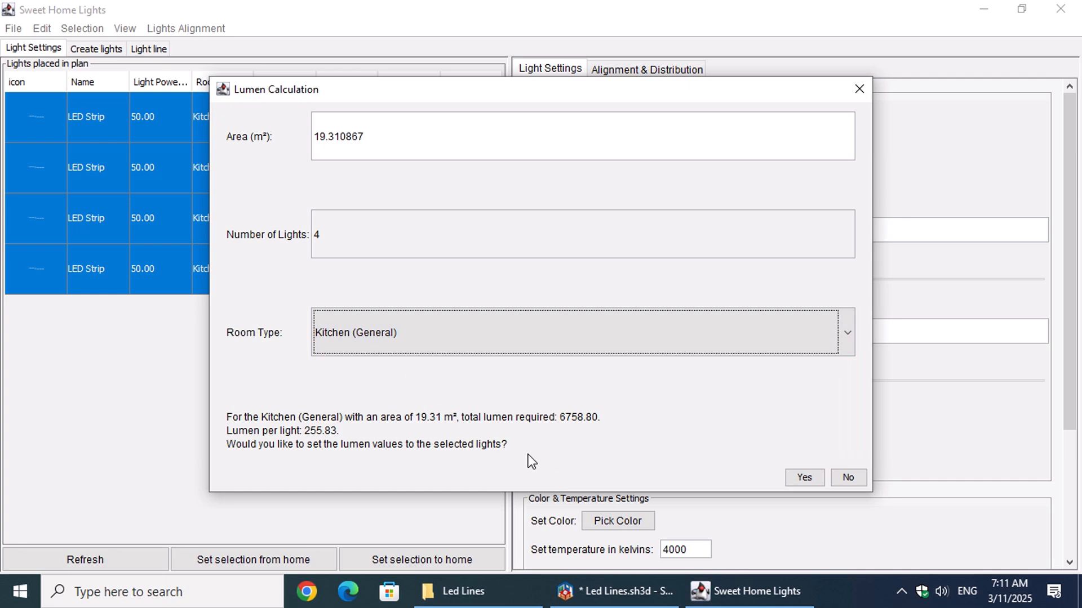
{"action": "mouse_move", "coordinate": [770, 471]}
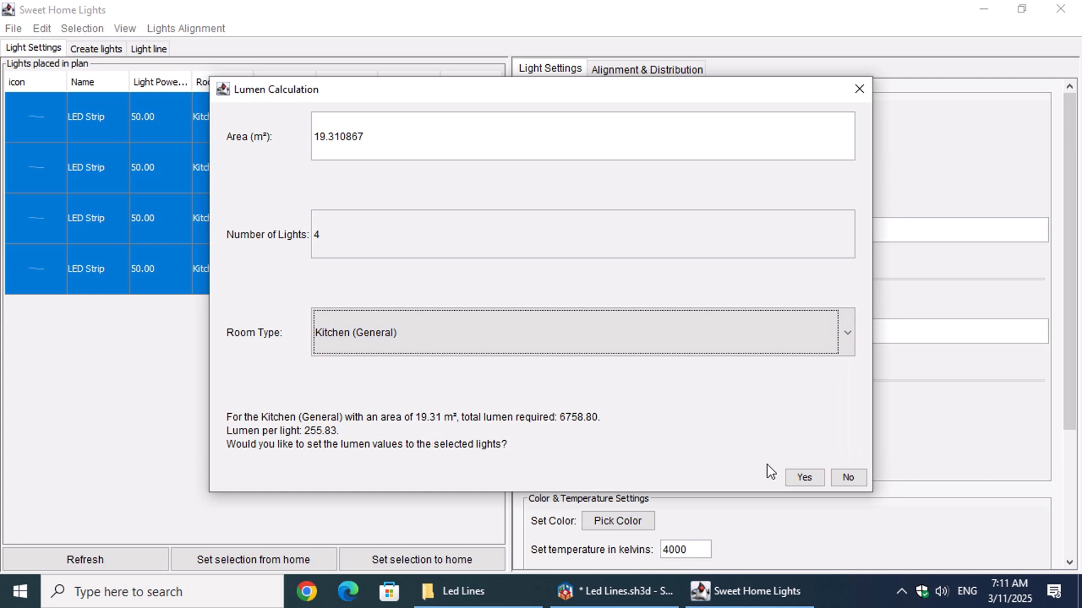
{"action": "left_click", "coordinate": [803, 477]}
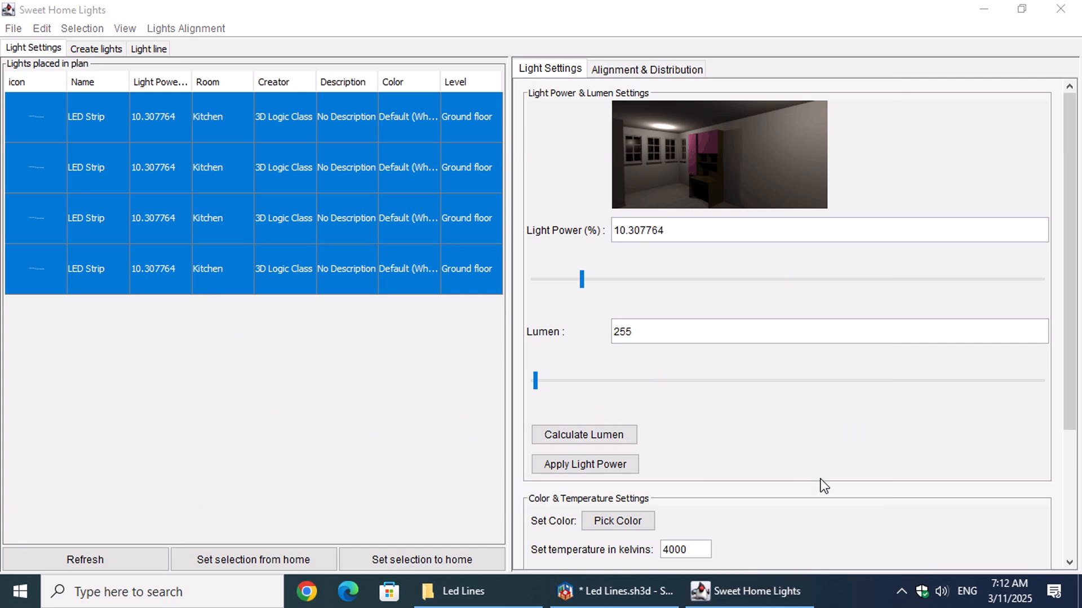
- Change the strips' colour temperature from 4000 K to 4500 K and apply the colour
{"action": "scroll", "scroll_direction": "down", "scroll_amount": 3}
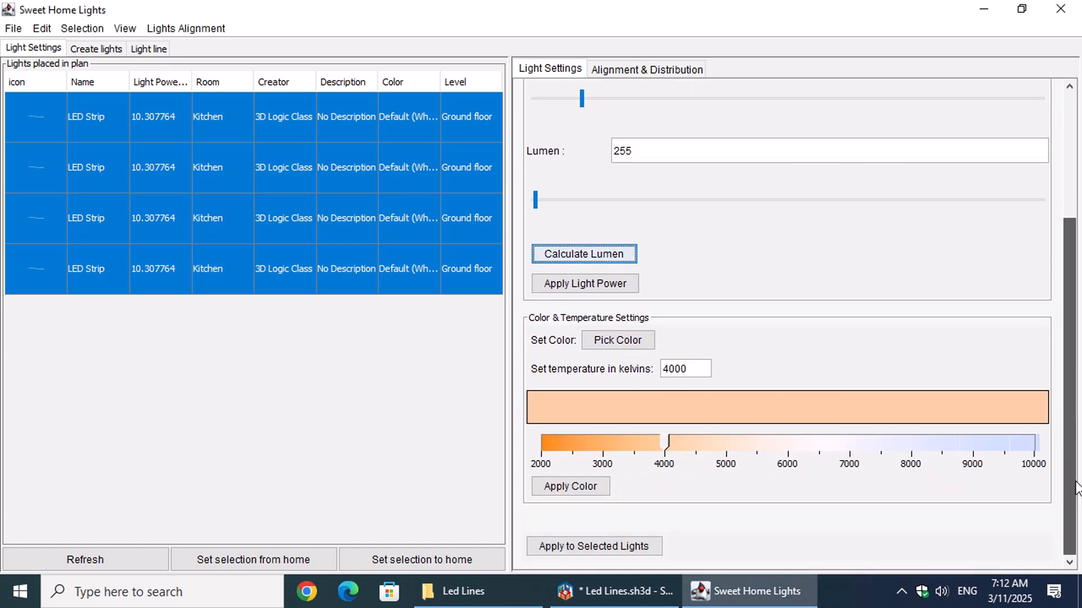
{"action": "triple_click", "coordinate": [684, 369]}
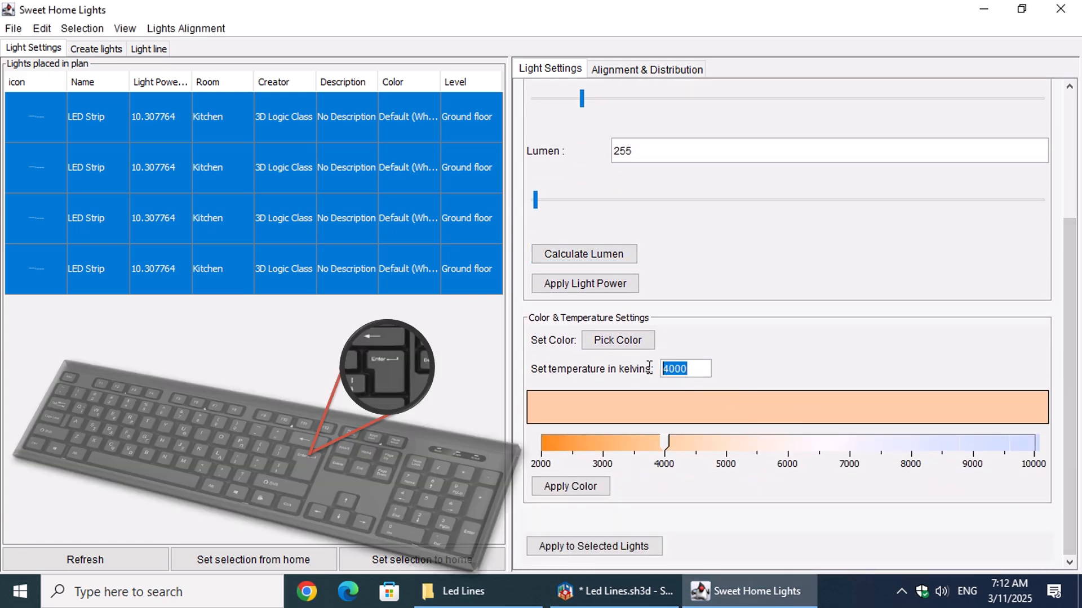
{"action": "type", "text": "45"}
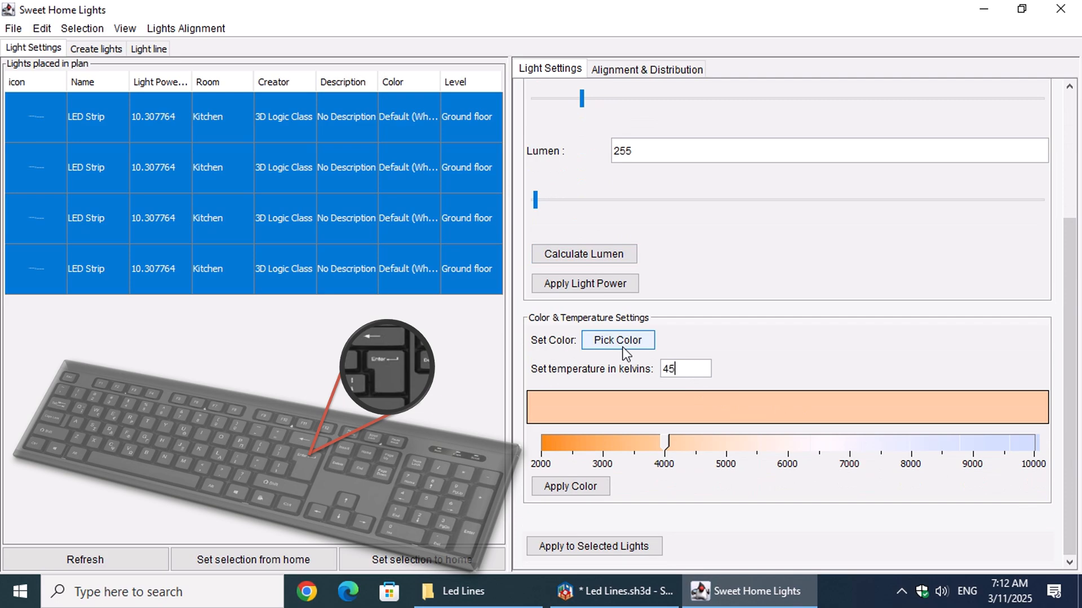
{"action": "type", "text": "00"}
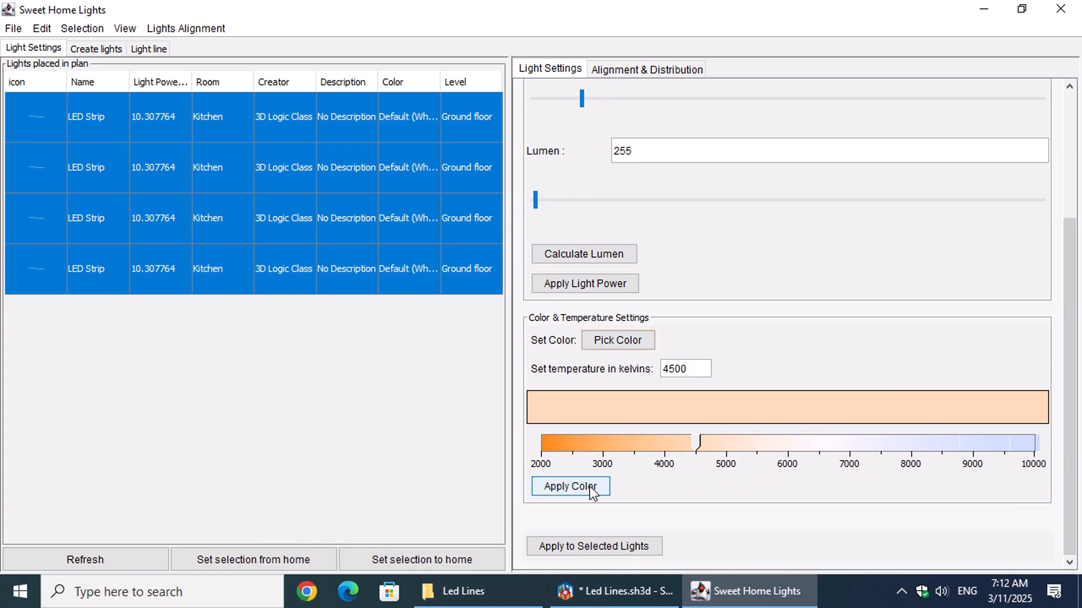
{"action": "left_click", "coordinate": [569, 487]}
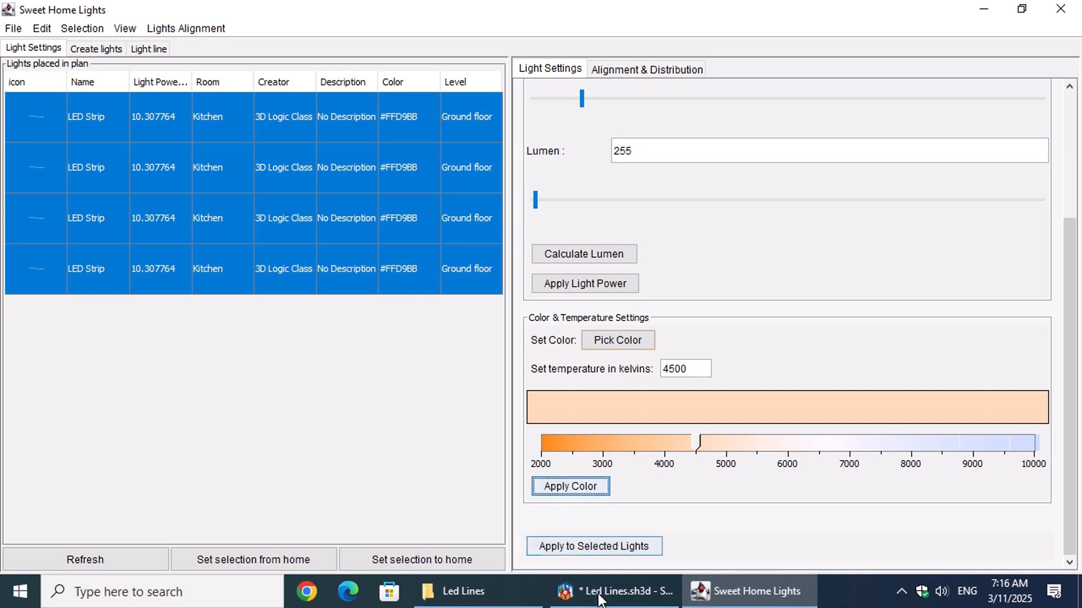
- Render the kitchen photo in Sweet Home 3D and close the finished render
{"action": "left_click", "coordinate": [614, 592]}
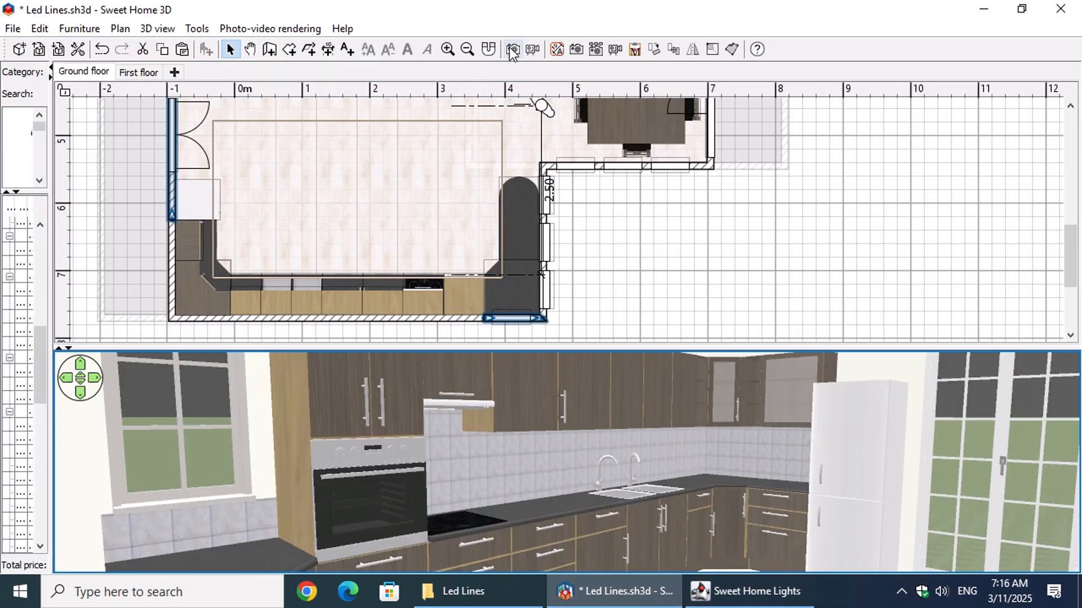
{"action": "left_click", "coordinate": [555, 49]}
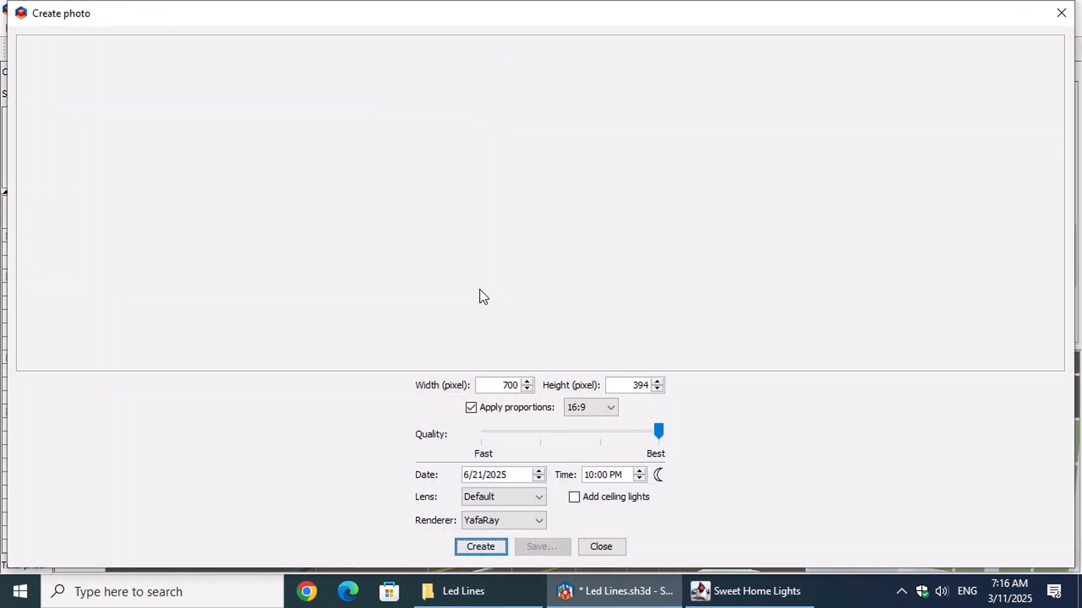
{"action": "left_click", "coordinate": [480, 546]}
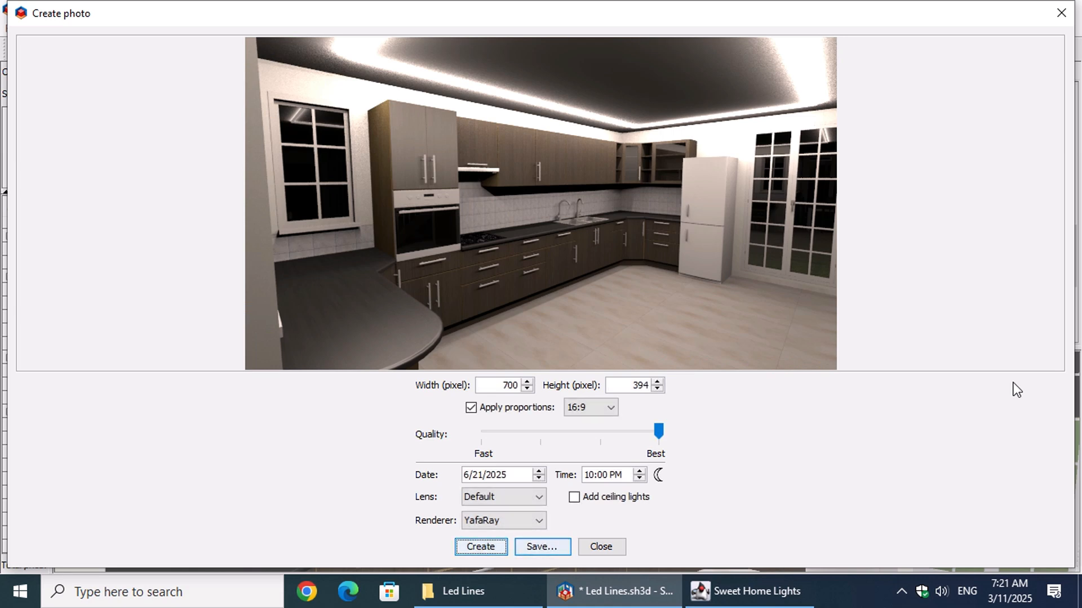
{"action": "mouse_move", "coordinate": [682, 460]}
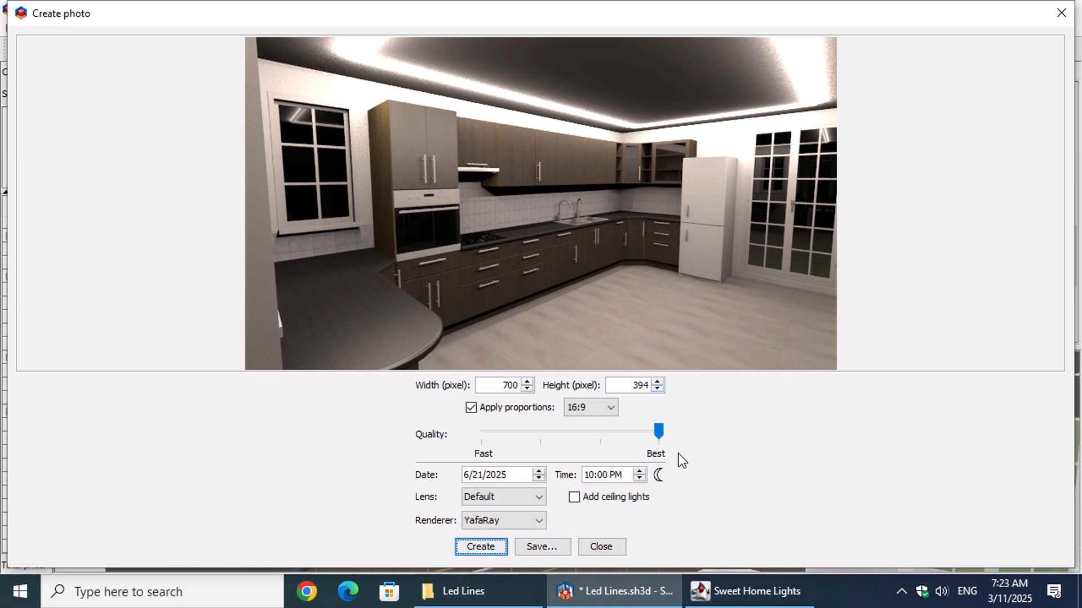
{"action": "left_click", "coordinate": [598, 548]}
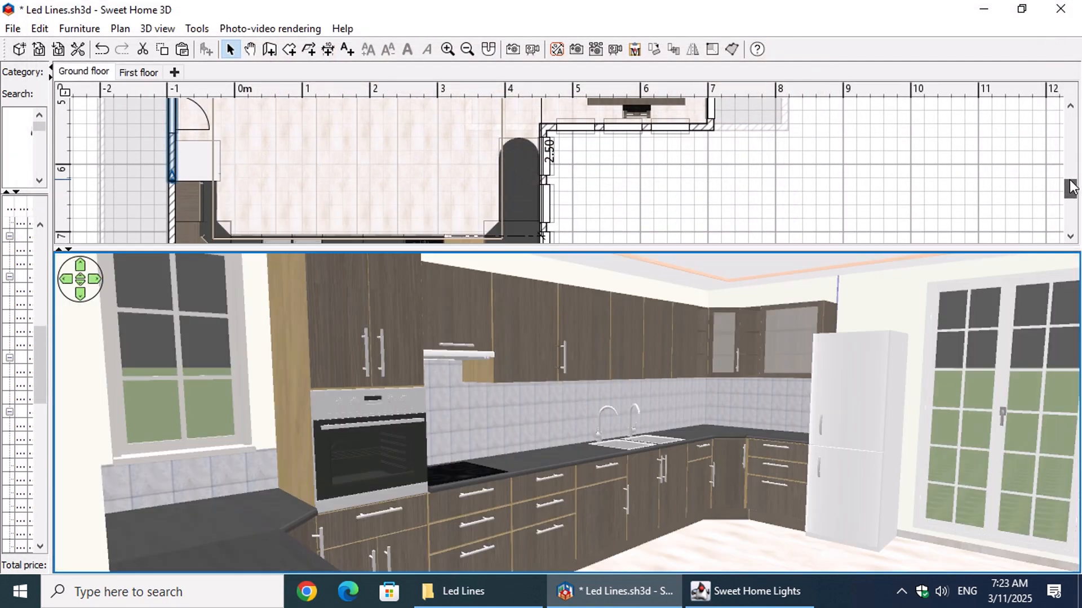
- Select two upper kitchen cabinets in the 3D view for the LED line
{"action": "scroll", "scroll_direction": "down", "scroll_amount": 3}
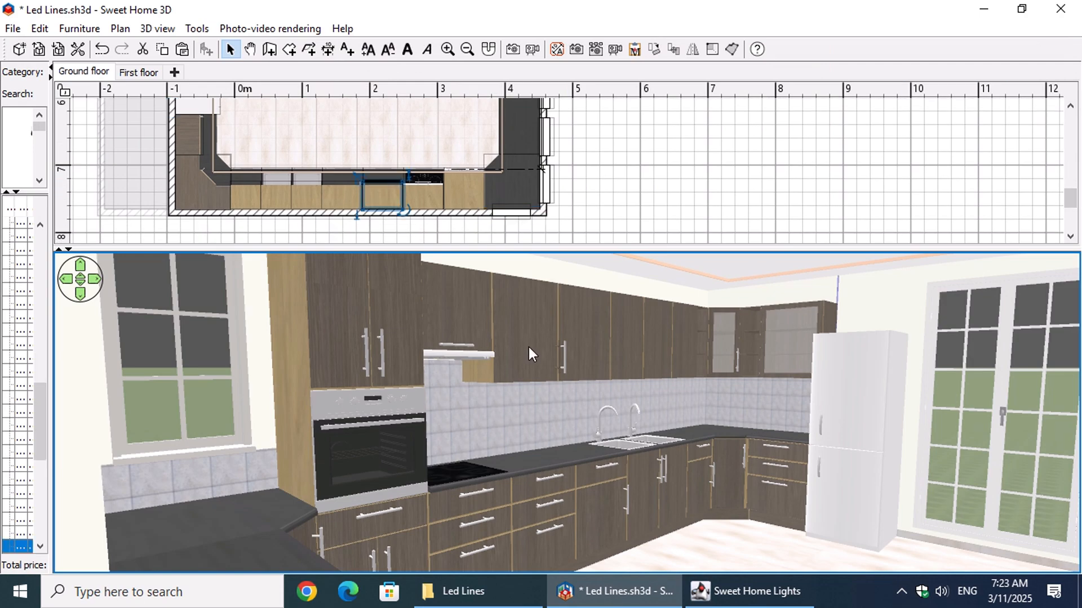
{"action": "left_click", "coordinate": [527, 328]}
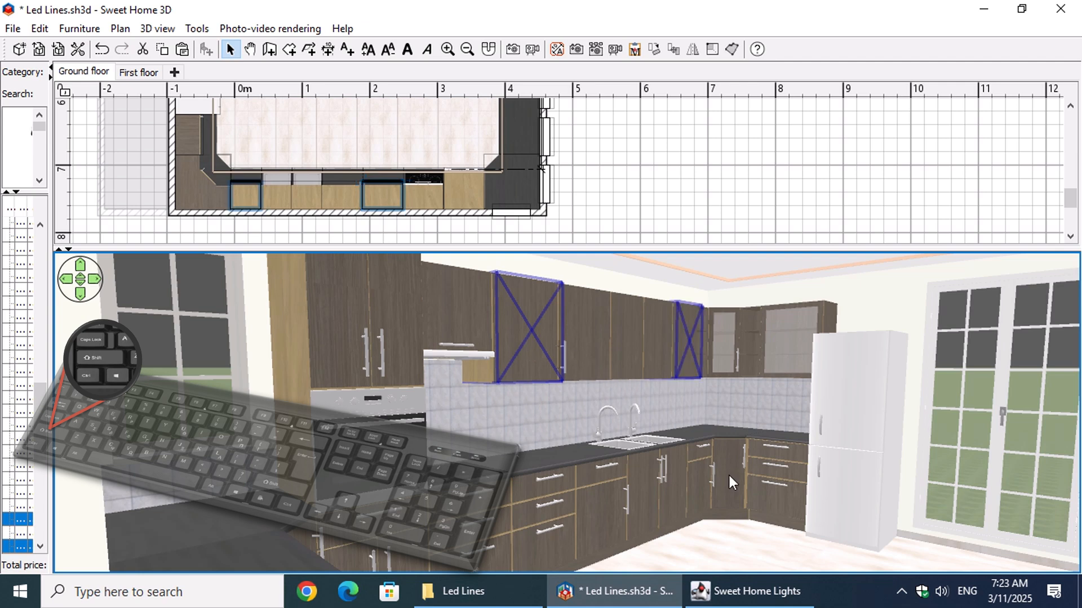
{"action": "left_click", "coordinate": [748, 591]}
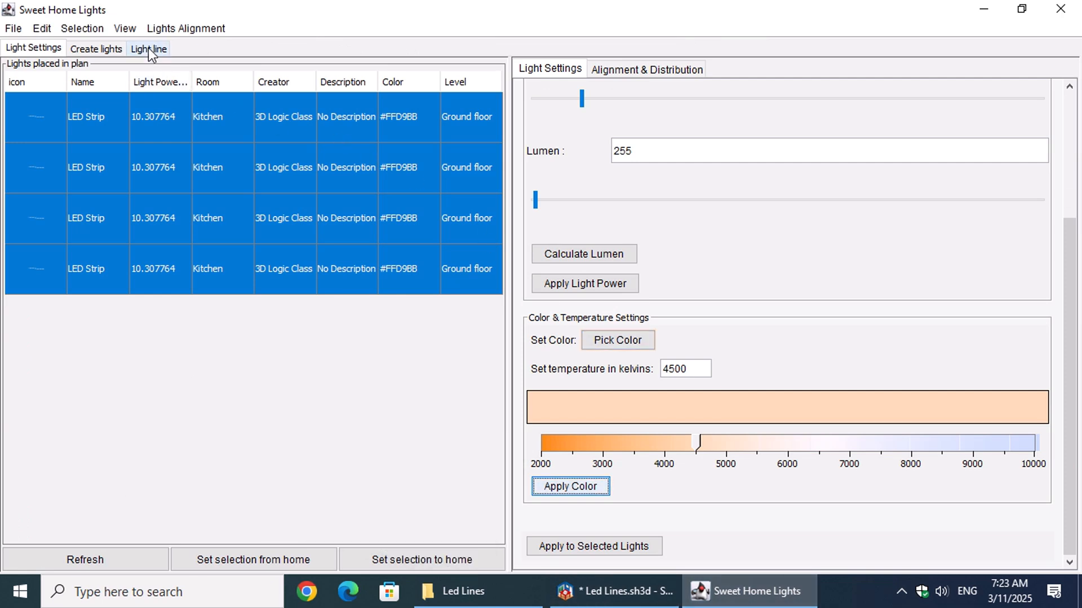
- Create an LED strip between the two selected cabinets, confirm, and return to the home design
{"action": "left_click", "coordinate": [147, 49]}
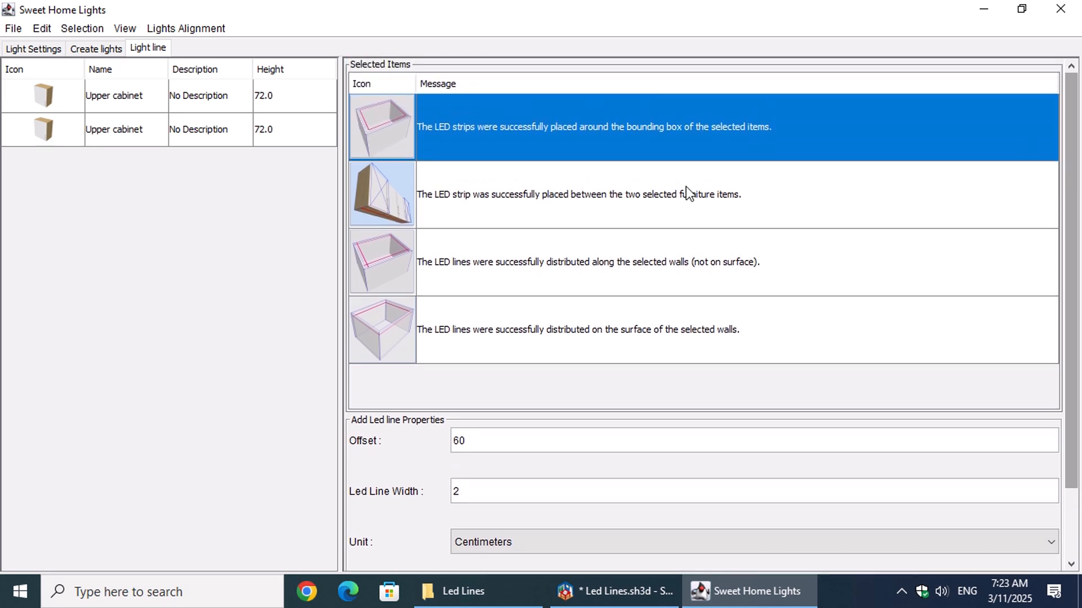
{"action": "left_click", "coordinate": [579, 194]}
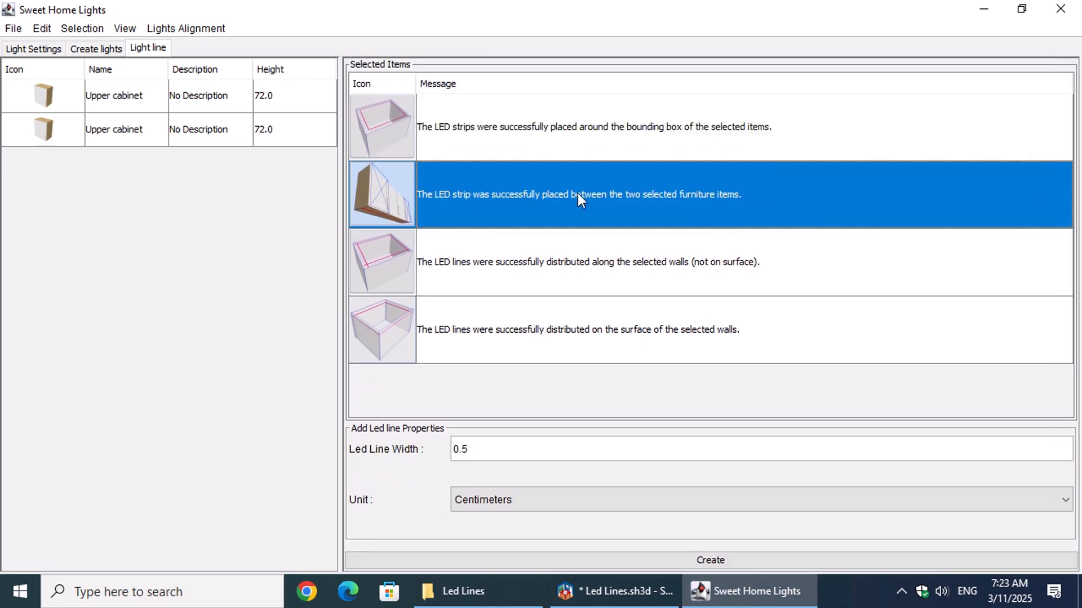
{"action": "mouse_move", "coordinate": [759, 204]}
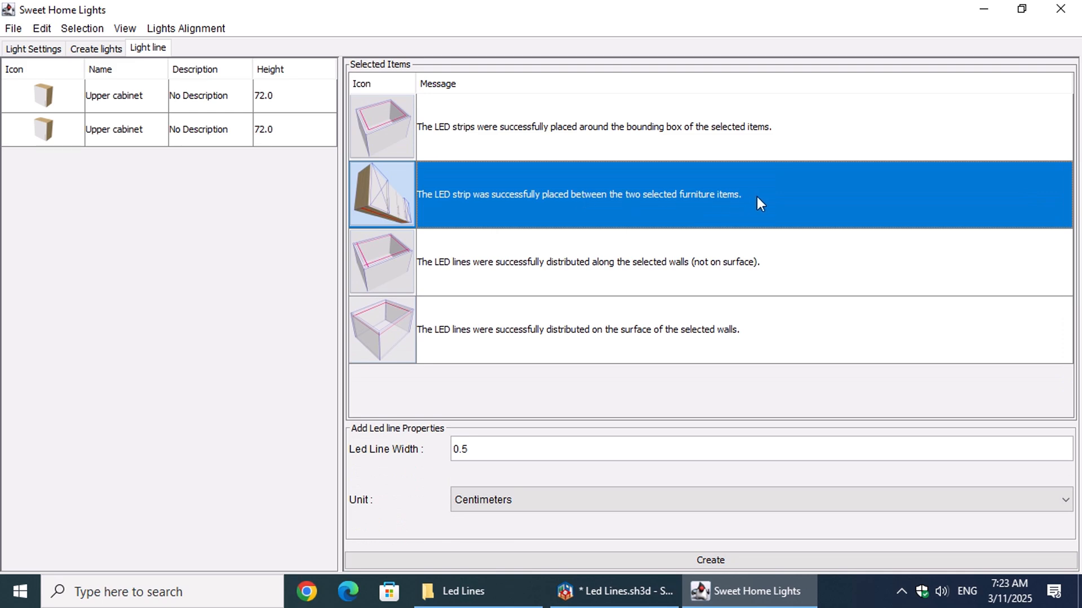
{"action": "mouse_move", "coordinate": [480, 449]}
{"action": "type", "text": "2"}
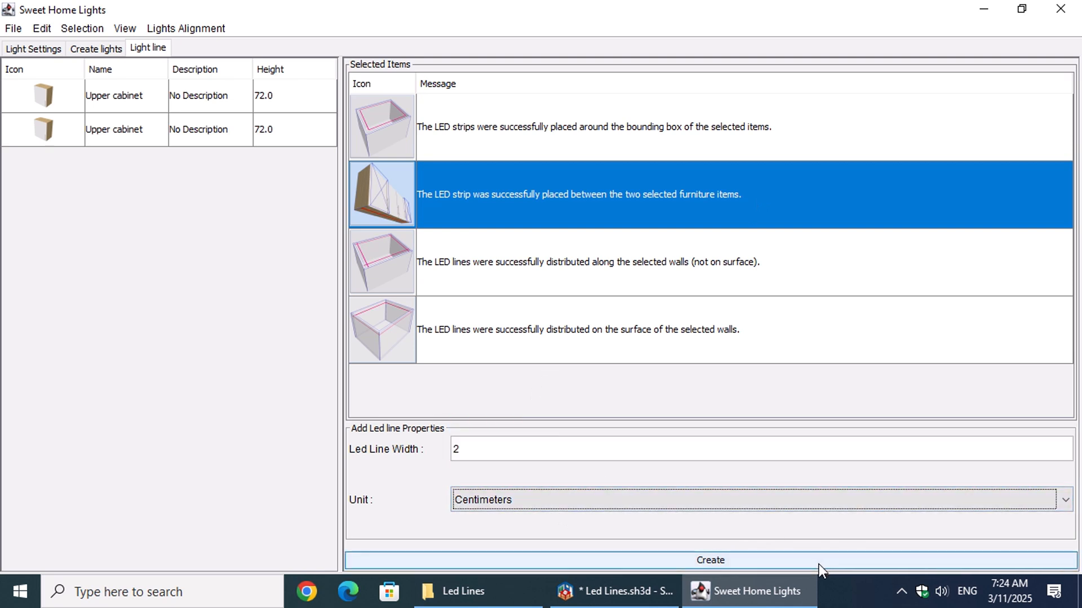
{"action": "left_click", "coordinate": [710, 560]}
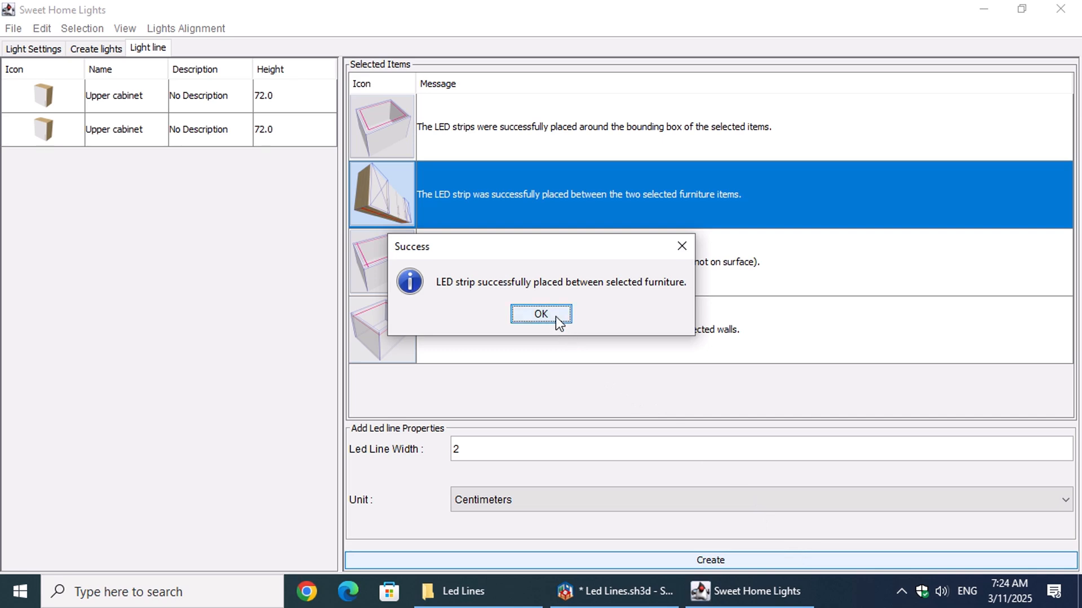
{"action": "left_click", "coordinate": [541, 314]}
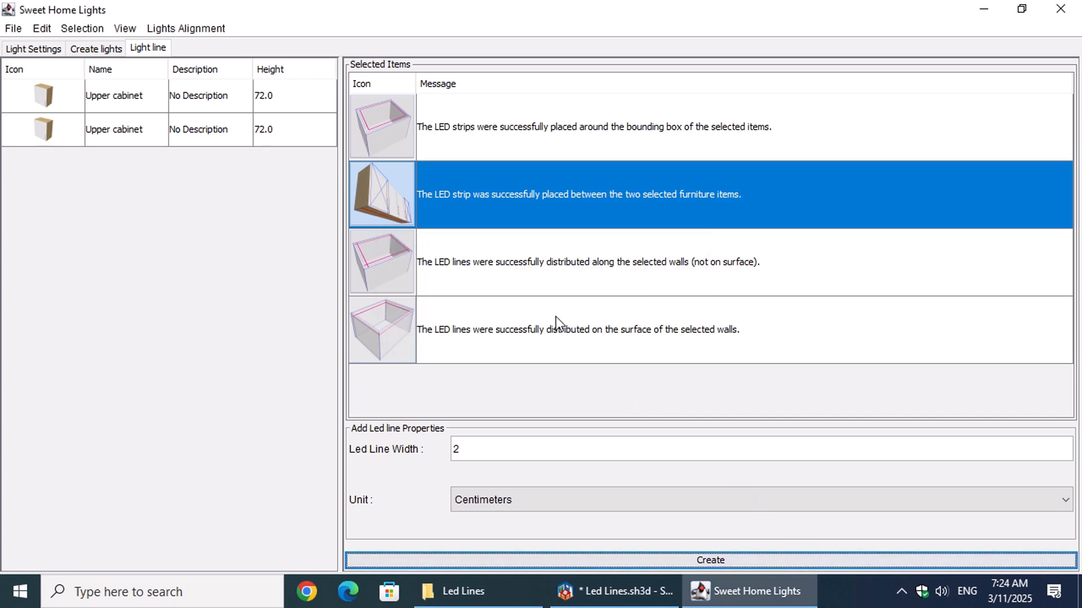
{"action": "left_click", "coordinate": [613, 591]}
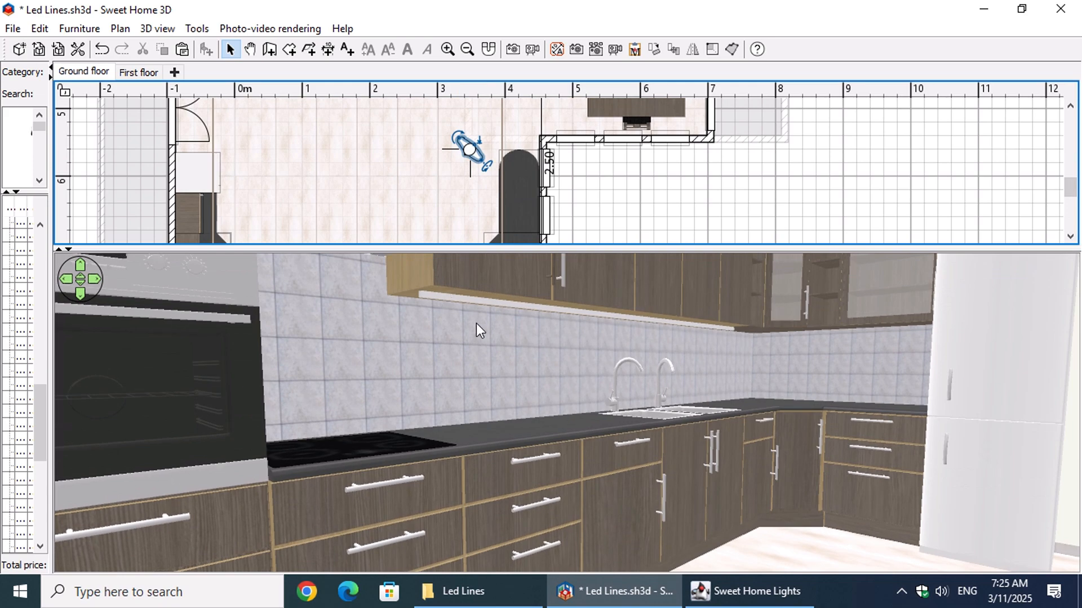
- Pick the upper cabinets in the 3D view and bring back the Sweet Home Lights window
{"action": "right_click", "coordinate": [480, 330]}
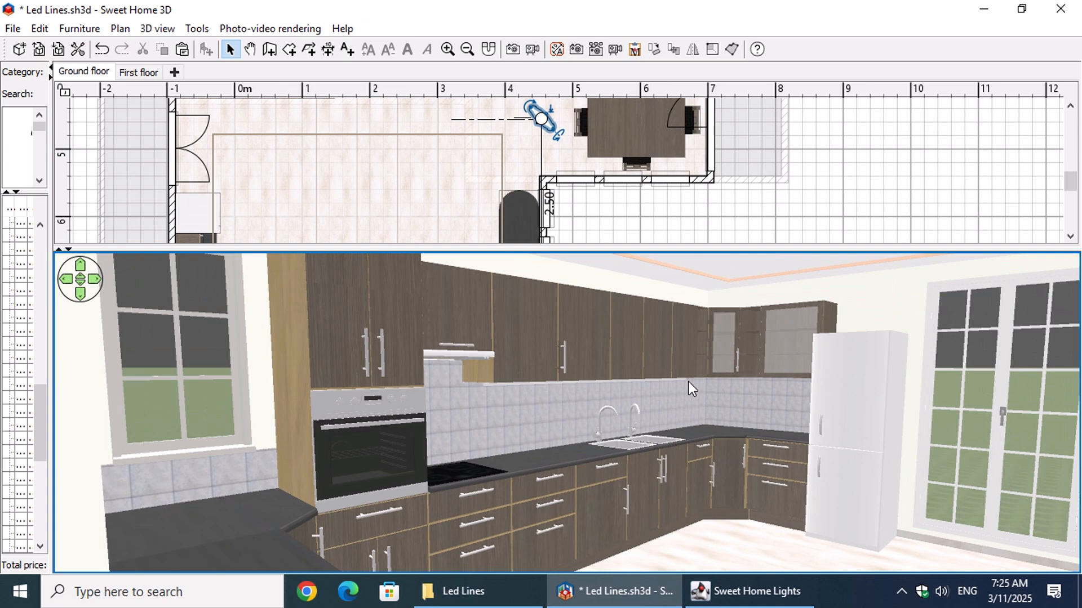
{"action": "left_click", "coordinate": [524, 332]}
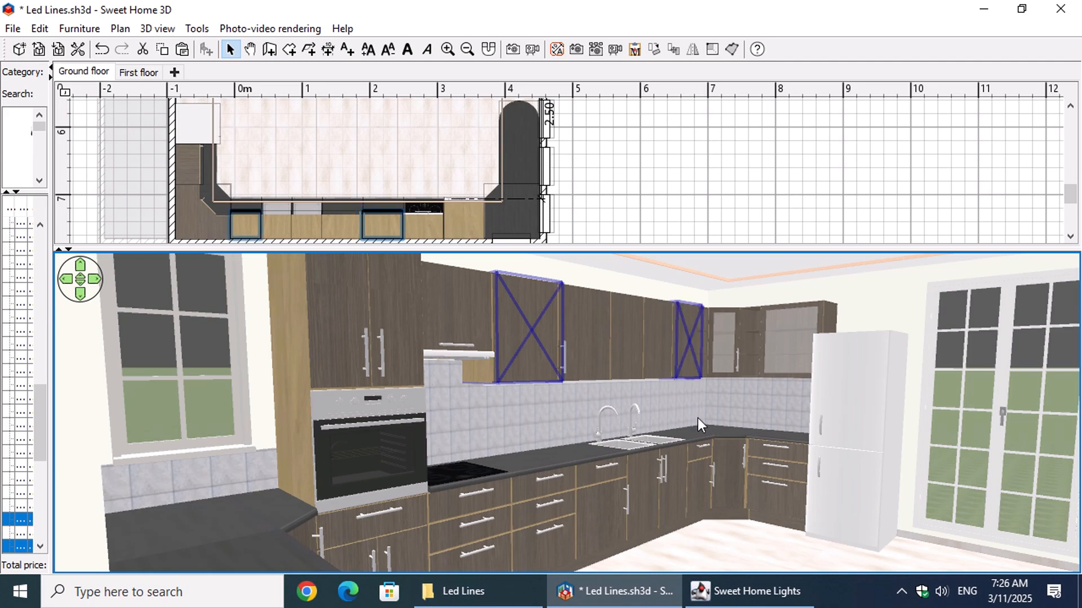
{"action": "left_click", "coordinate": [748, 592]}
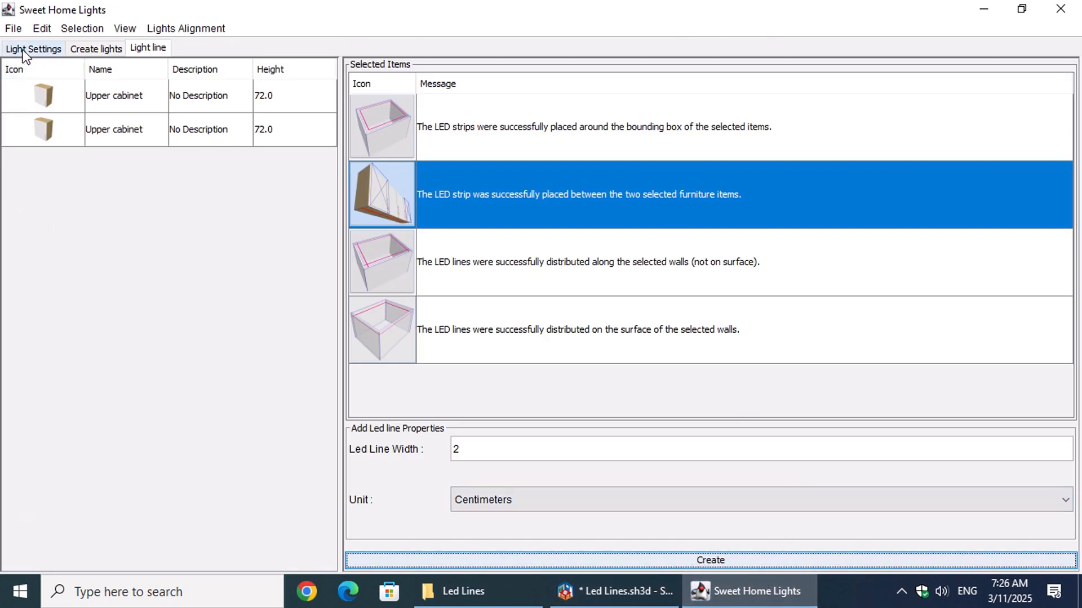
- Select the newly added 50%-power LED Strip row in Light Settings
{"action": "left_click", "coordinate": [33, 48]}
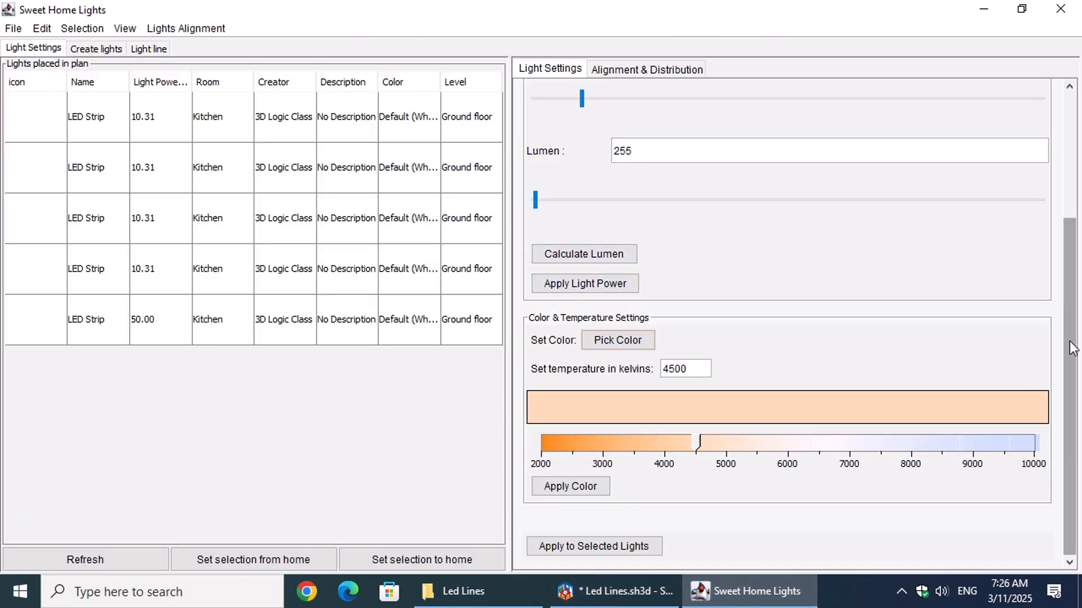
{"action": "scroll", "scroll_direction": "up", "scroll_amount": 3}
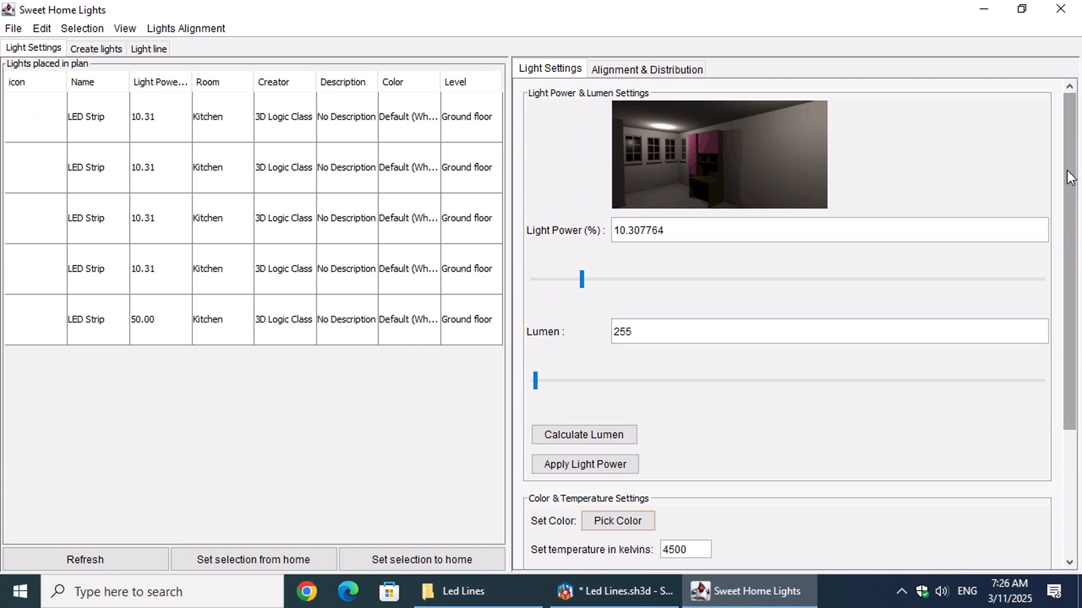
{"action": "mouse_move", "coordinate": [1021, 185]}
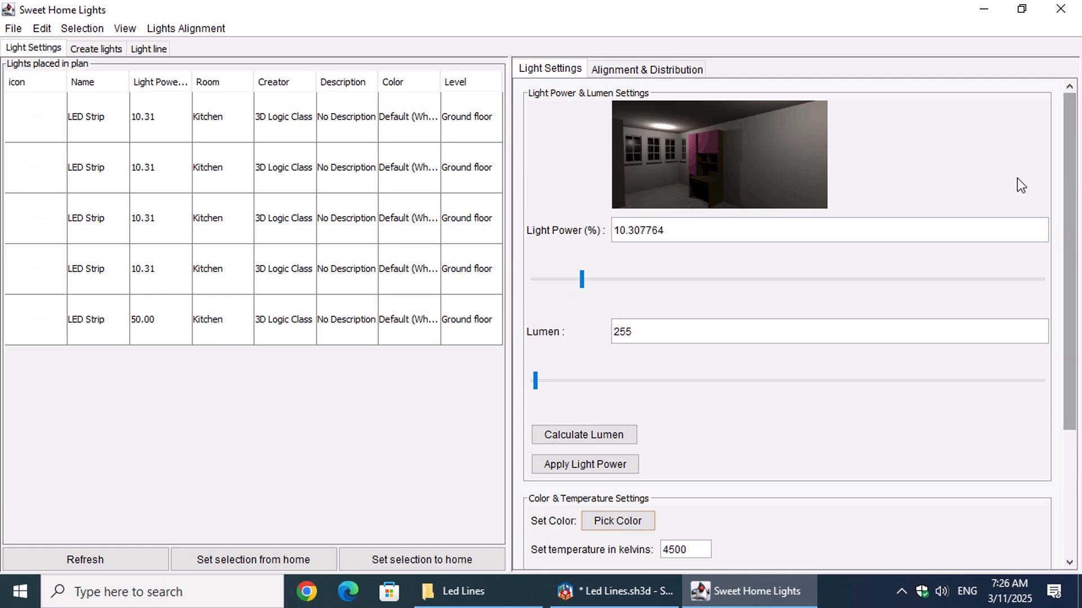
{"action": "left_click", "coordinate": [347, 319]}
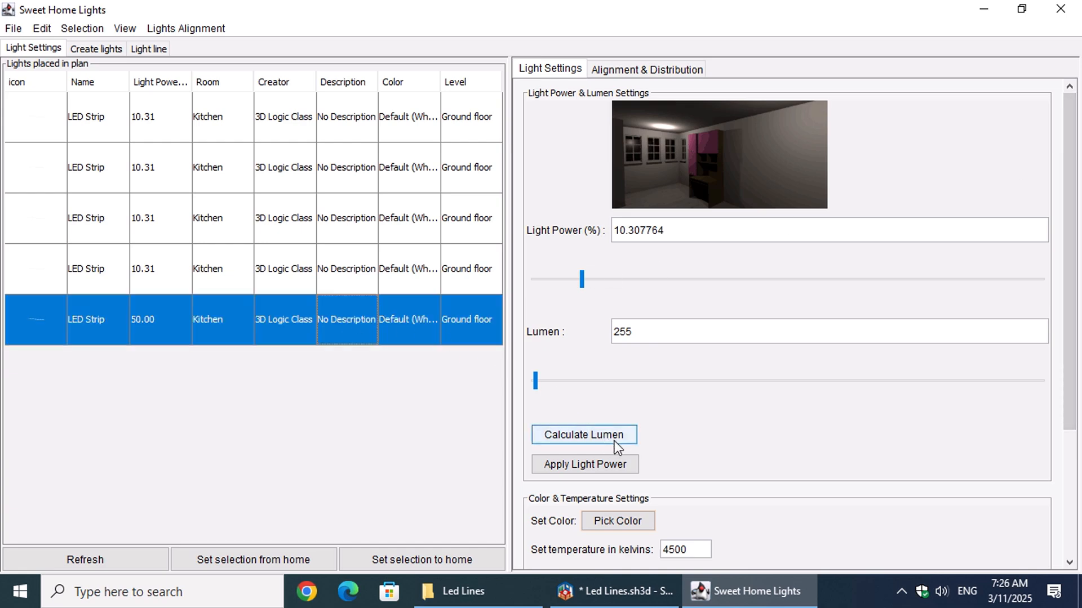
- Calculate lumen for room type Kitchen (General) and apply 92 lumen (~6.19% power)
{"action": "left_click", "coordinate": [582, 435]}
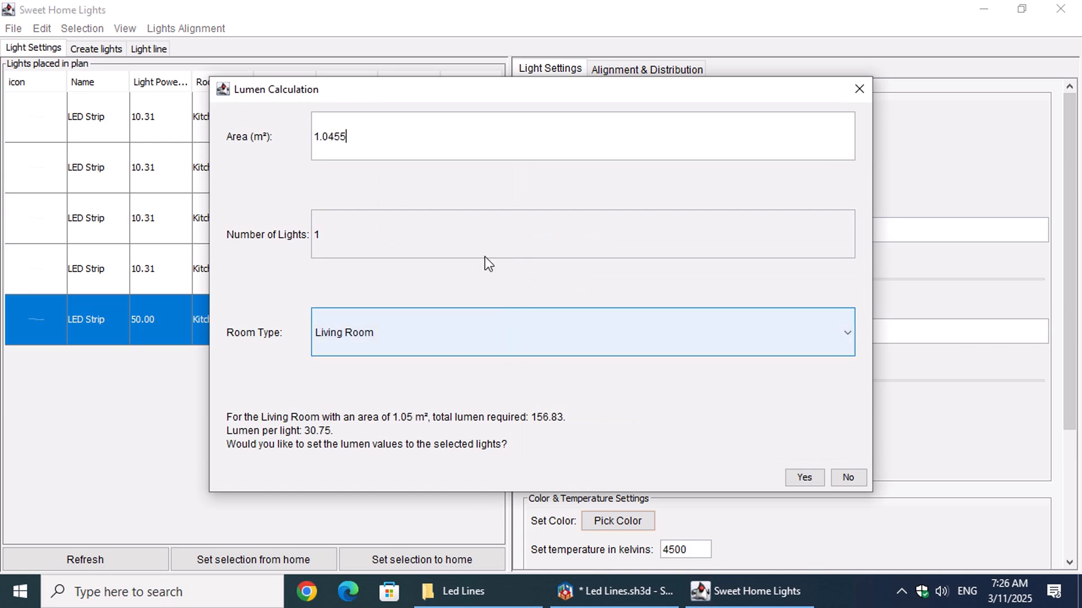
{"action": "mouse_move", "coordinate": [825, 349]}
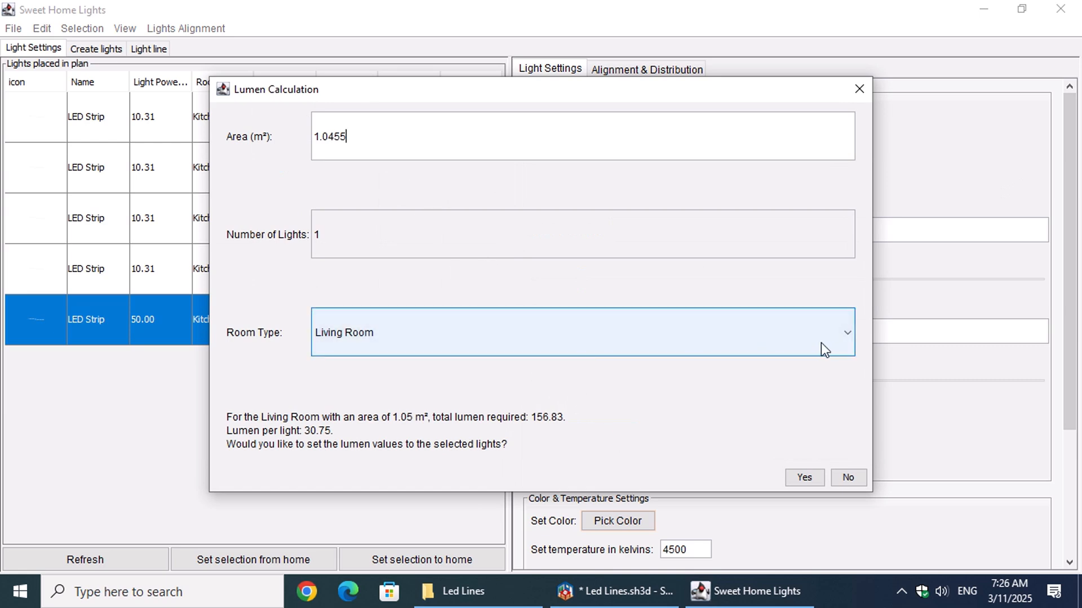
{"action": "left_click", "coordinate": [847, 332]}
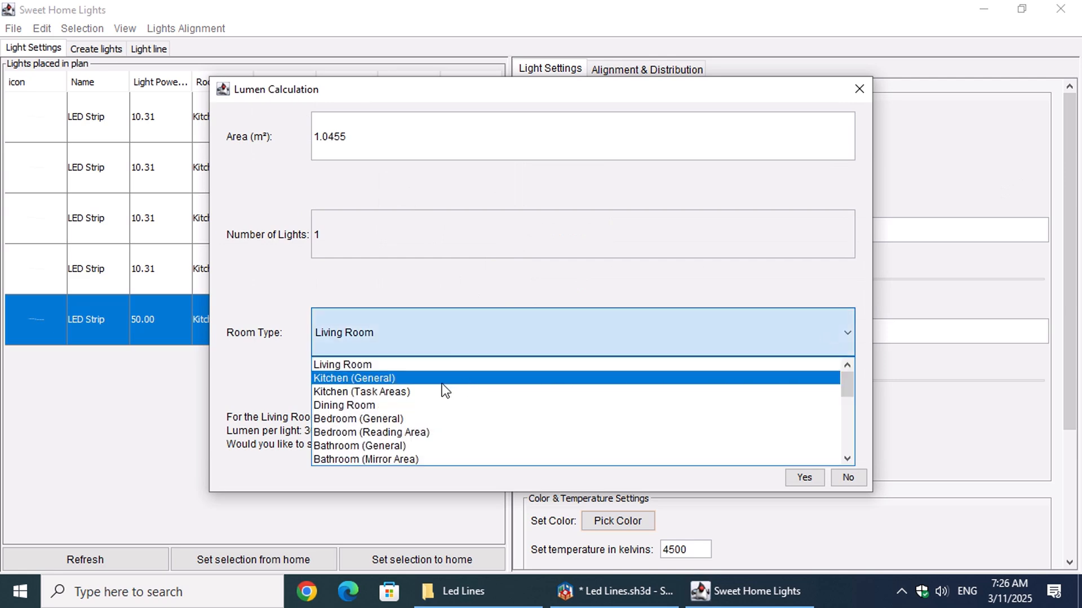
{"action": "left_click", "coordinate": [361, 392]}
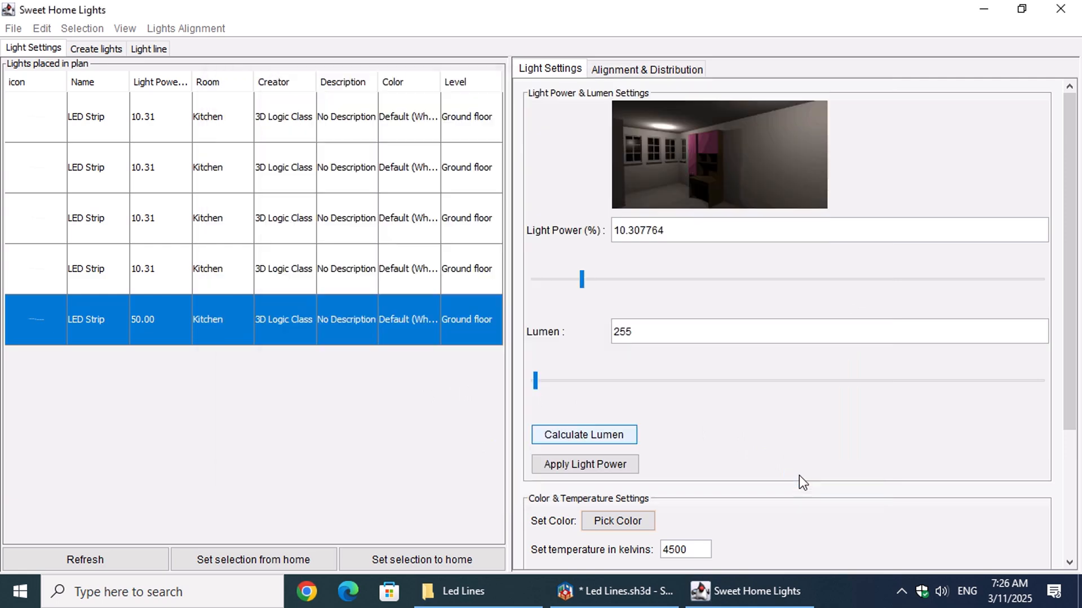
{"action": "left_click", "coordinate": [582, 435]}
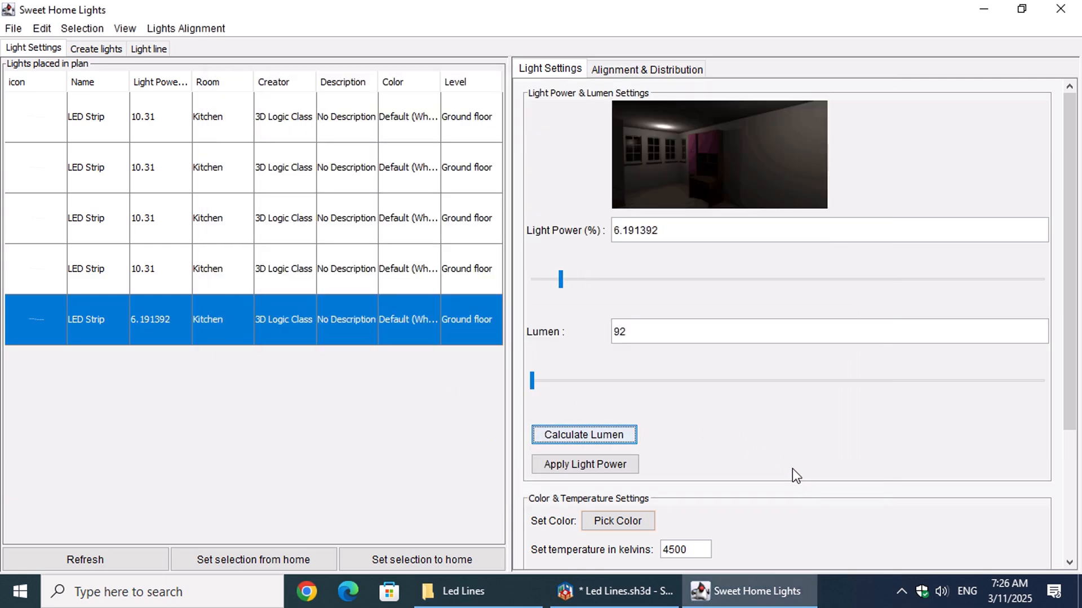
{"action": "mouse_move", "coordinate": [917, 409]}
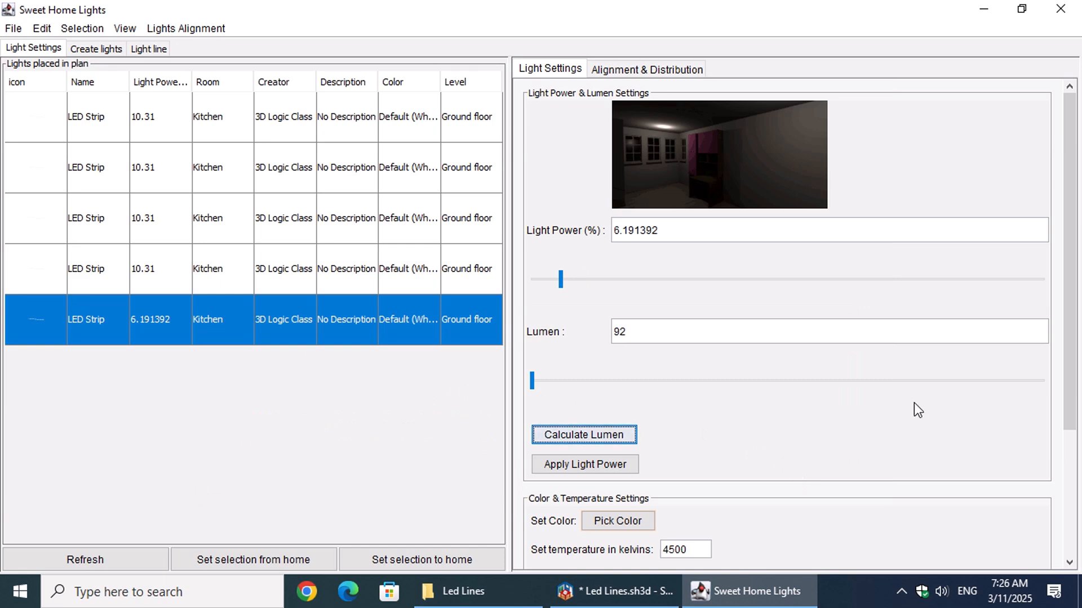
- Set the strip's colour temperature to 2700 K and apply it (#FFA657)
{"action": "scroll", "scroll_direction": "down", "scroll_amount": 3}
{"action": "type", "text": "2"}
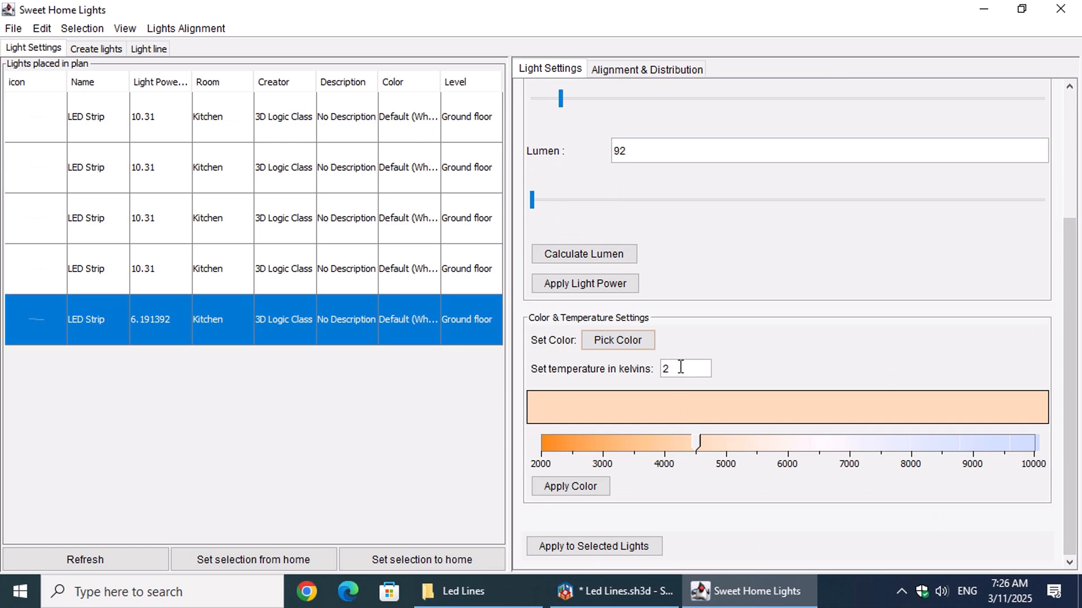
{"action": "type", "text": "700"}
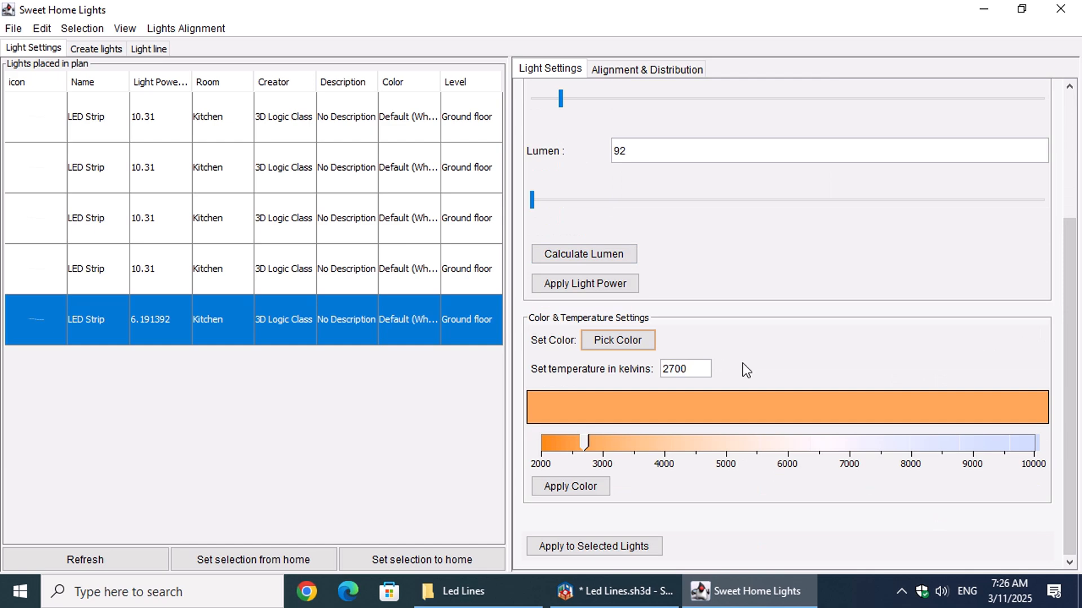
{"action": "left_click", "coordinate": [570, 487]}
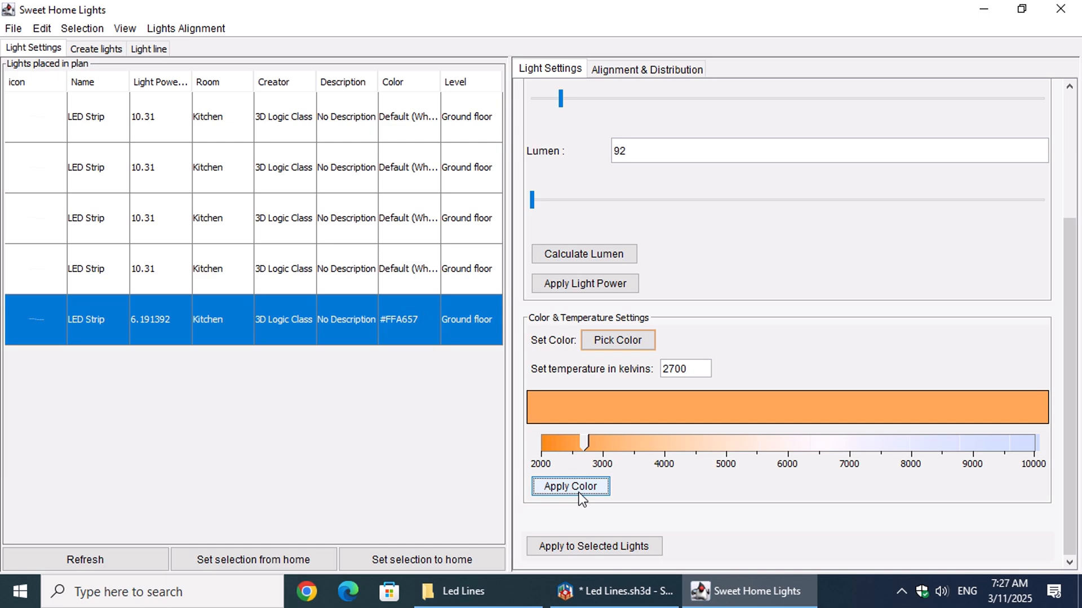
{"action": "left_click", "coordinate": [611, 591]}
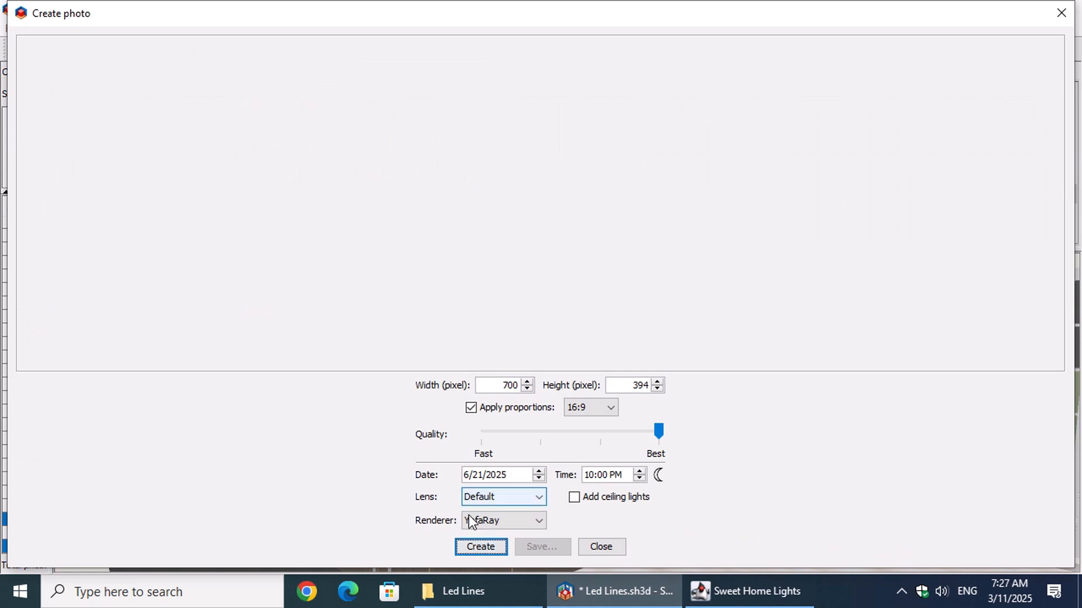
- Create the YafaRay best-quality night render of the kitchen with warm strips
{"action": "left_click", "coordinate": [480, 546]}
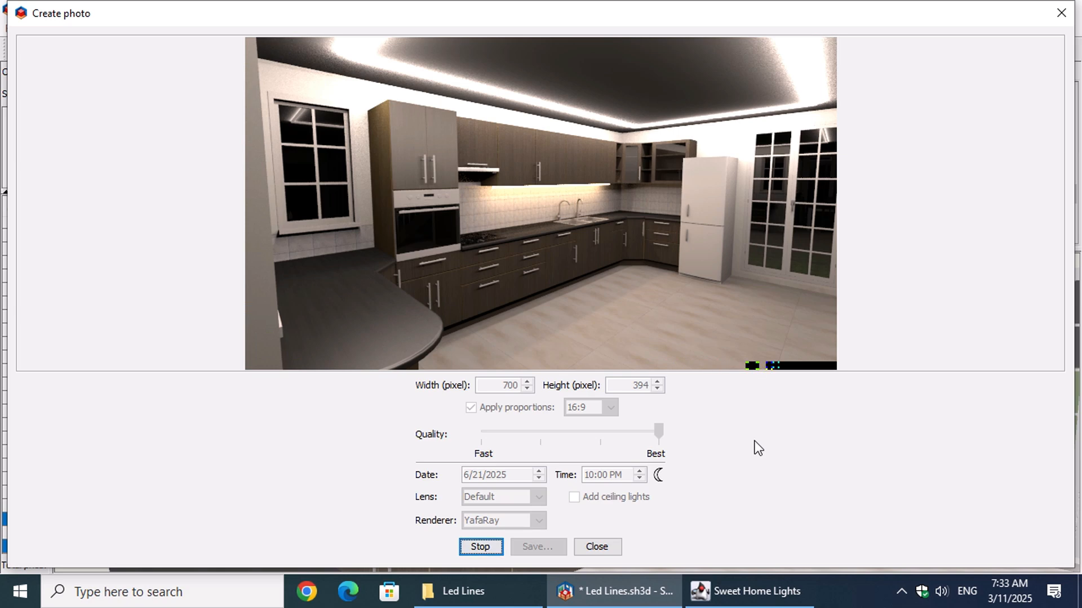
{"action": "left_click", "coordinate": [480, 547]}
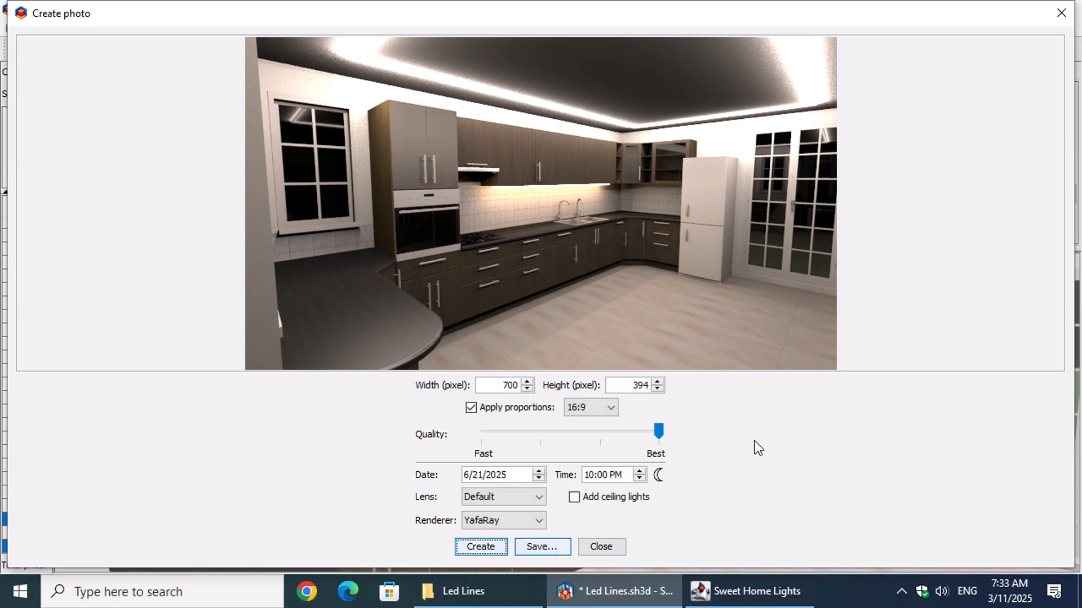
{"action": "mouse_move", "coordinate": [727, 509]}
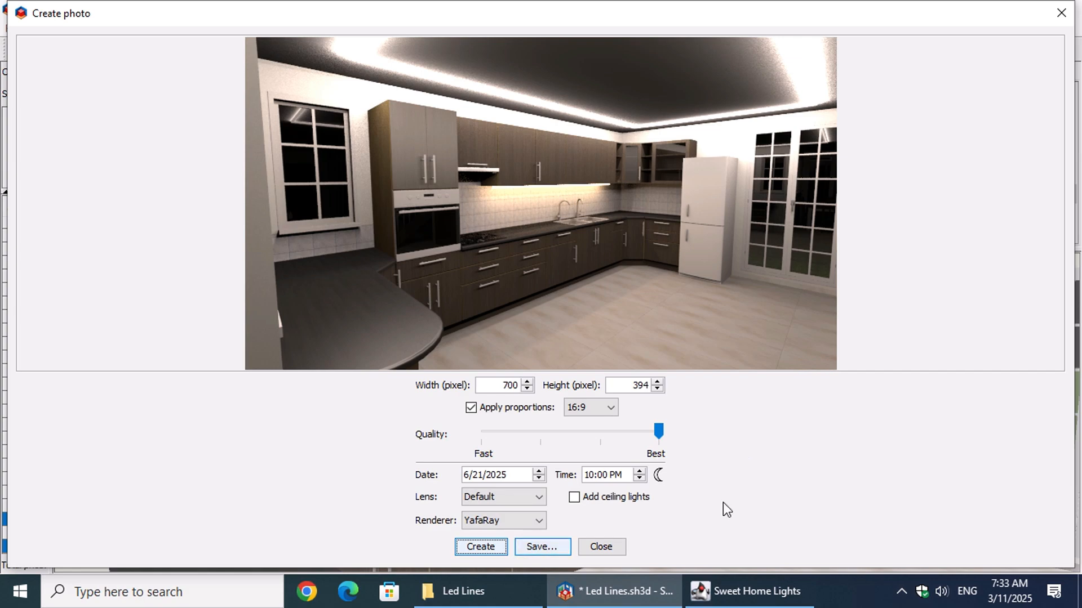
{"action": "left_click", "coordinate": [600, 546]}
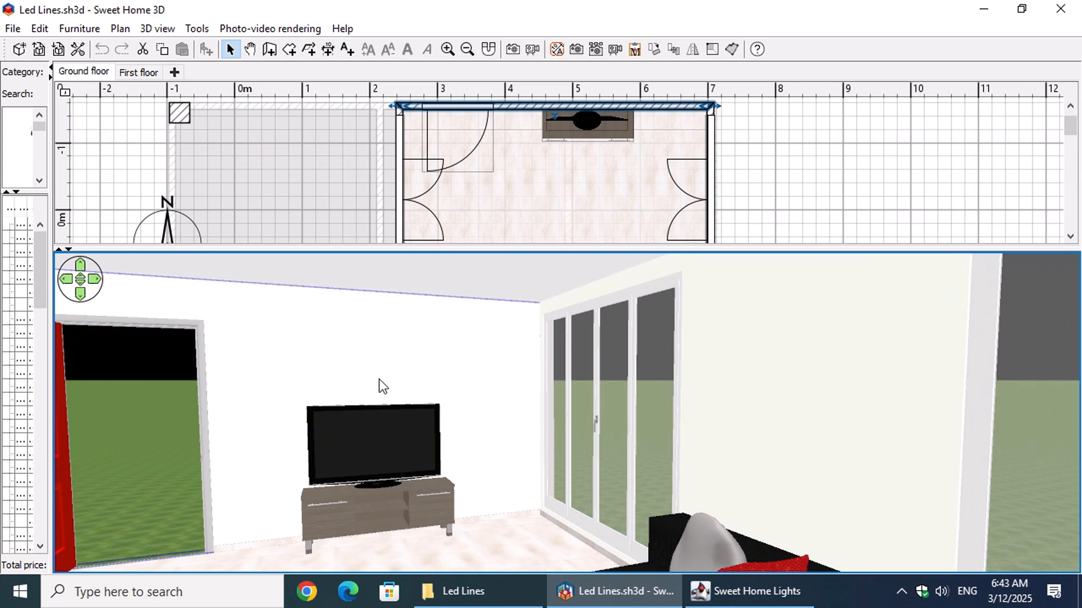
{"action": "mouse_move", "coordinate": [748, 592]}
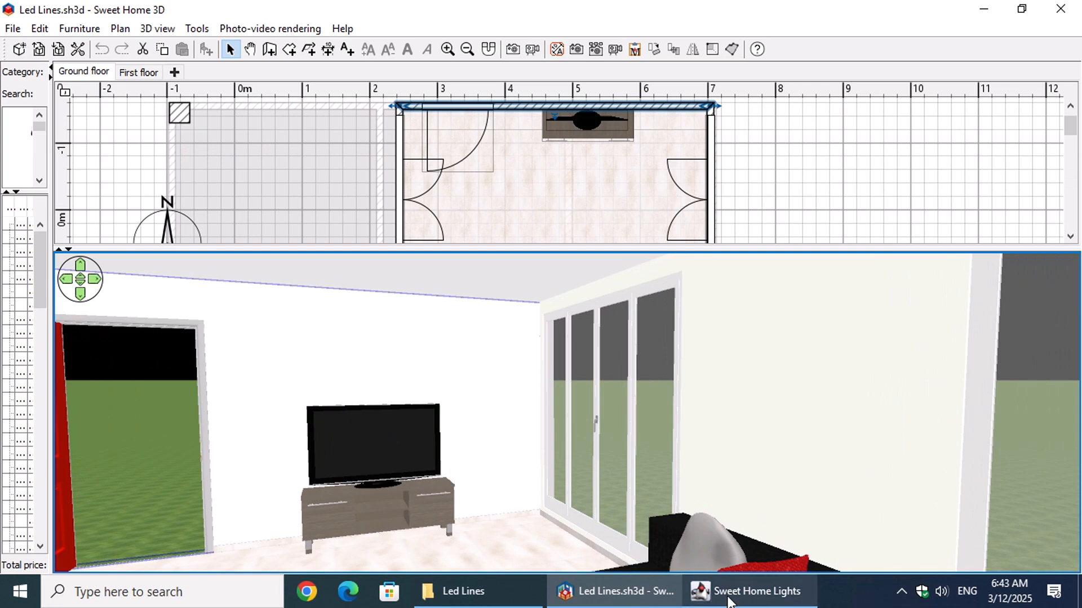
- Switch to the Sweet Home Lights window with the north wall selected
{"action": "left_click", "coordinate": [750, 597]}
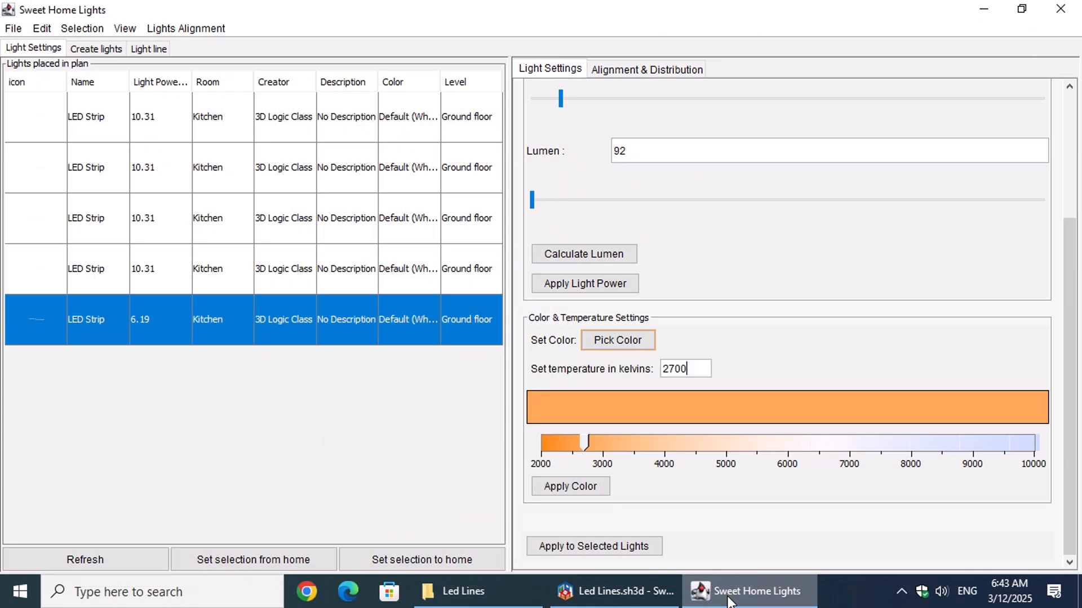
- Create an LED line distributed on the wall surface, width 2 cm, side Right, and confirm
{"action": "left_click", "coordinate": [148, 48]}
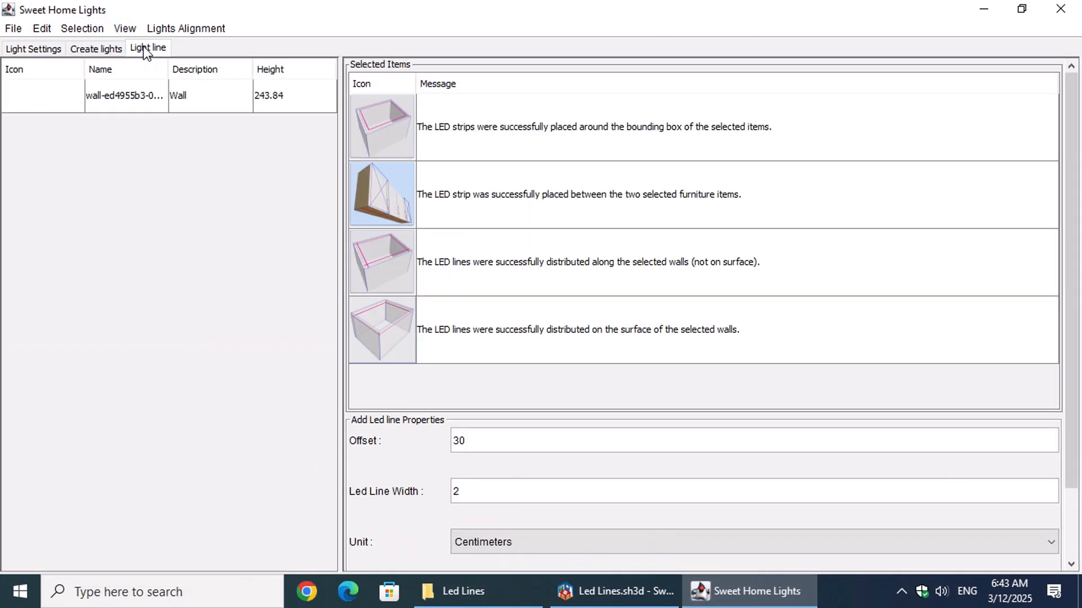
{"action": "mouse_move", "coordinate": [544, 352]}
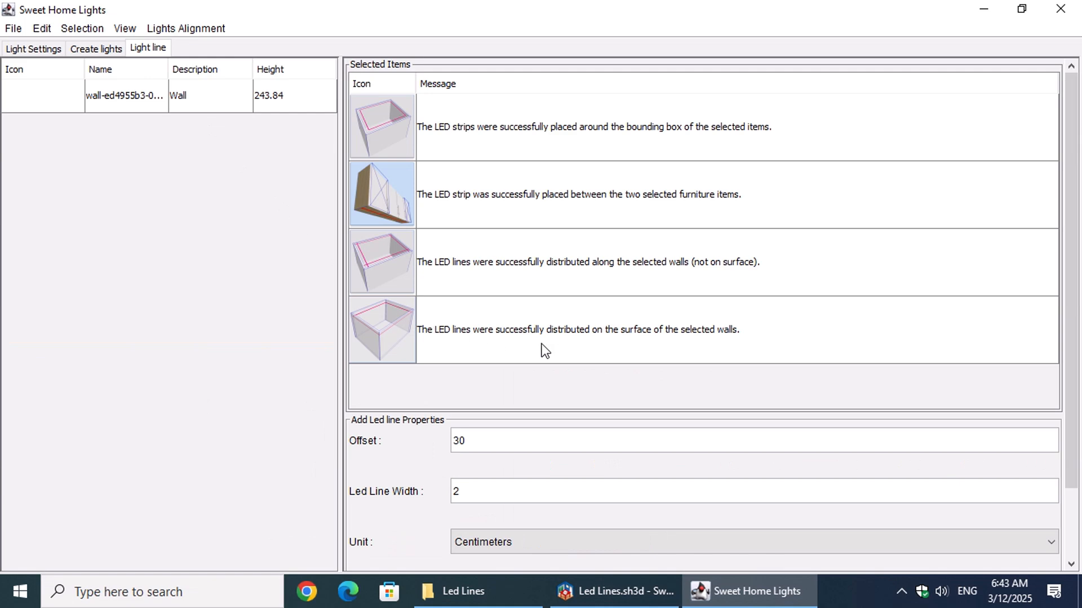
{"action": "left_click", "coordinate": [614, 329]}
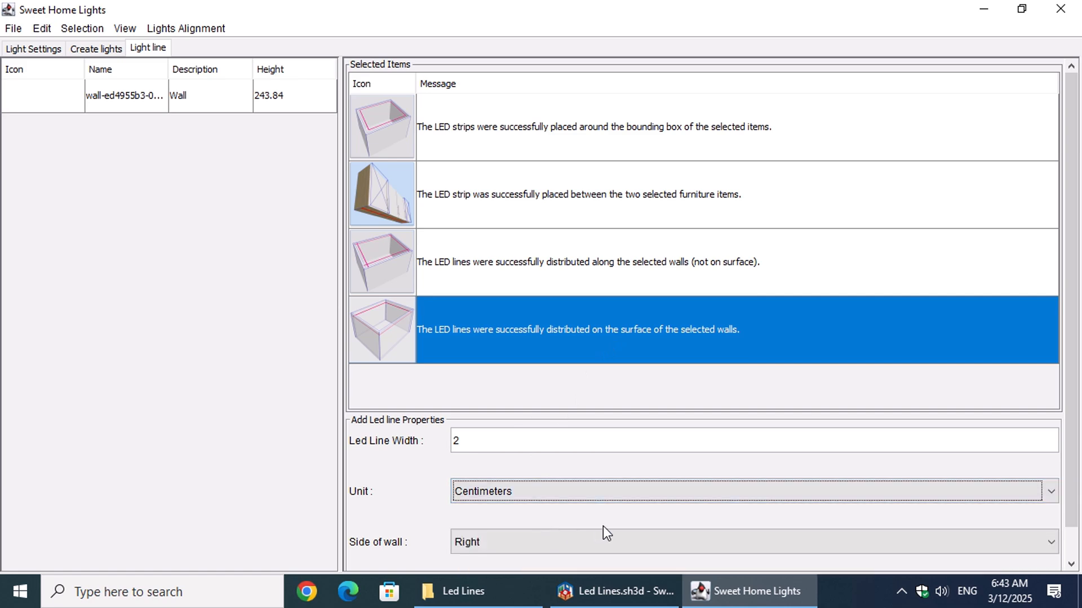
{"action": "scroll", "scroll_direction": "up", "scroll_amount": 3}
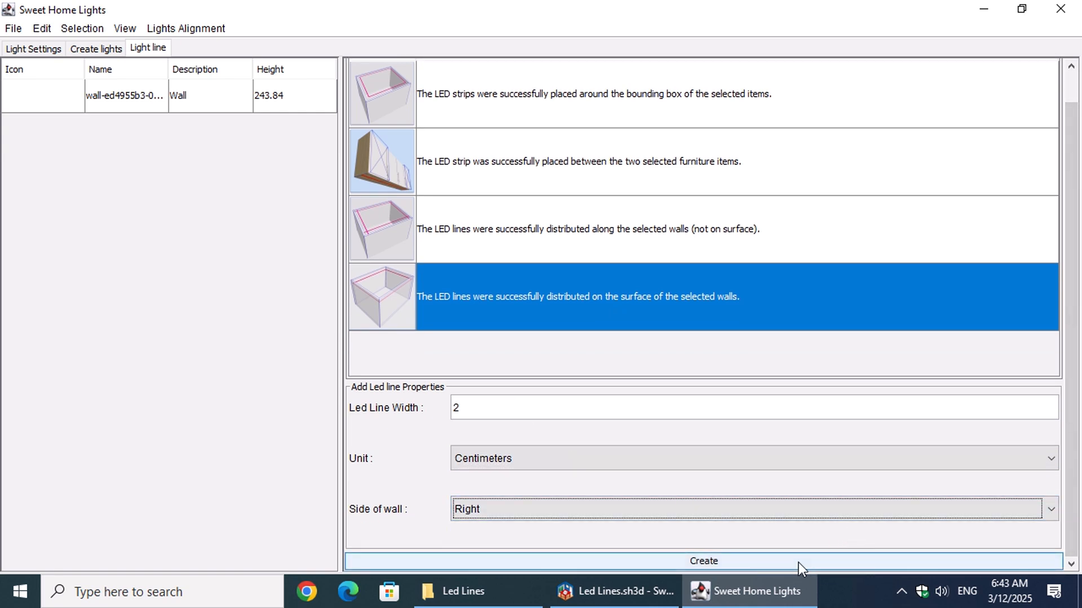
{"action": "left_click", "coordinate": [702, 561]}
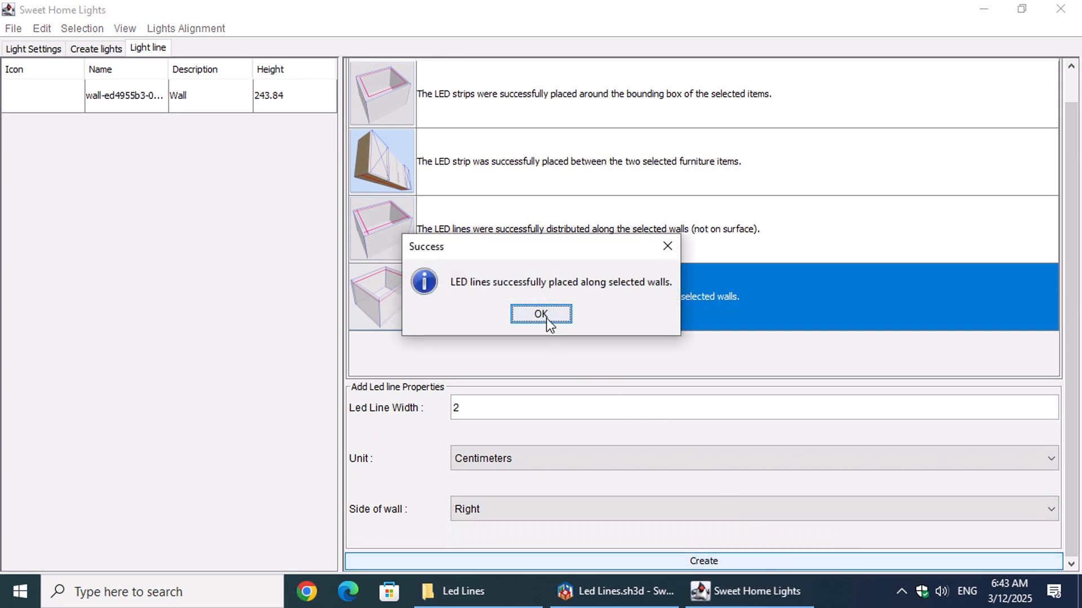
{"action": "left_click", "coordinate": [540, 314]}
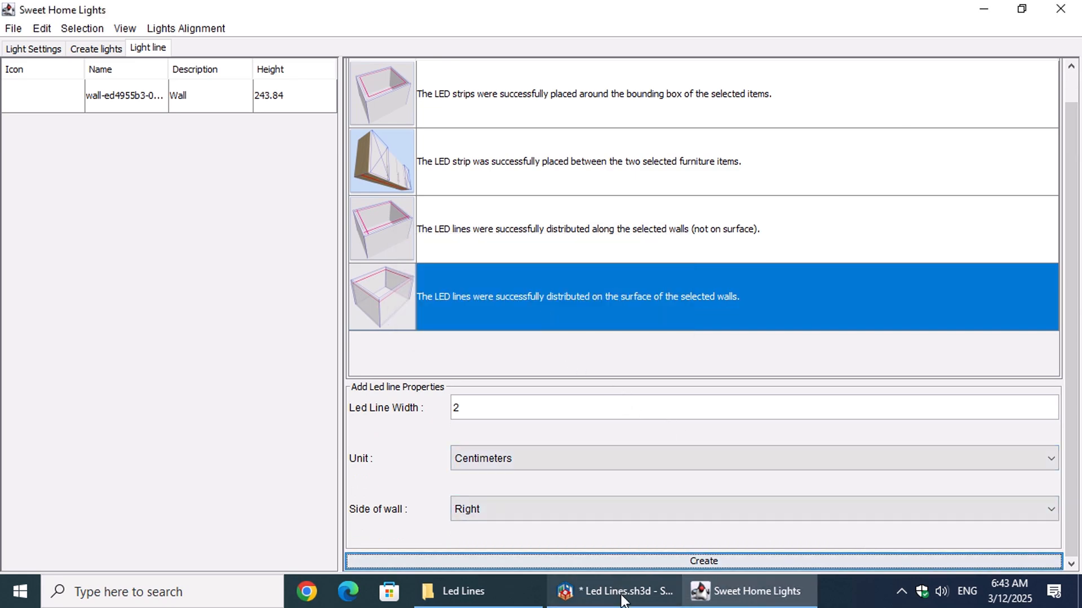
- Check the LED line atop the north wall in Sweet Home 3D, then return to Sweet Home Lights
{"action": "left_click", "coordinate": [626, 592]}
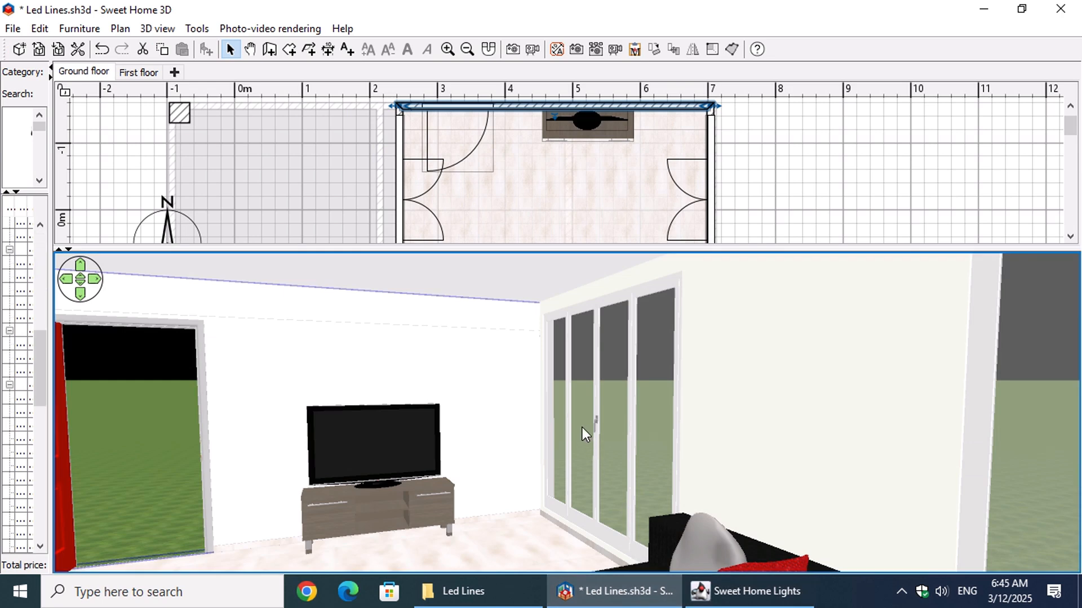
{"action": "mouse_move", "coordinate": [439, 338]}
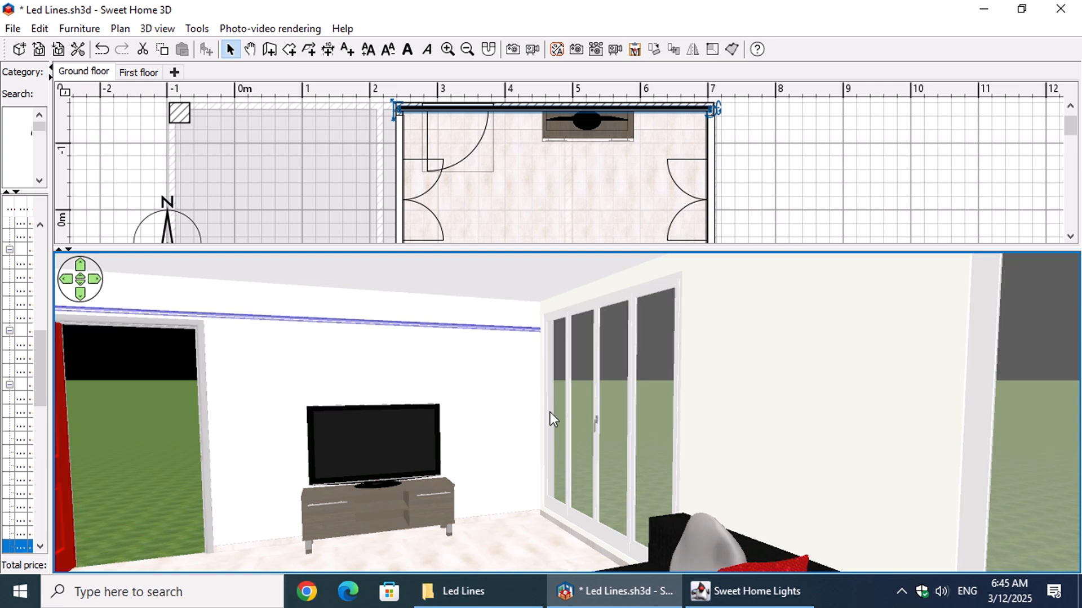
{"action": "left_click", "coordinate": [748, 592]}
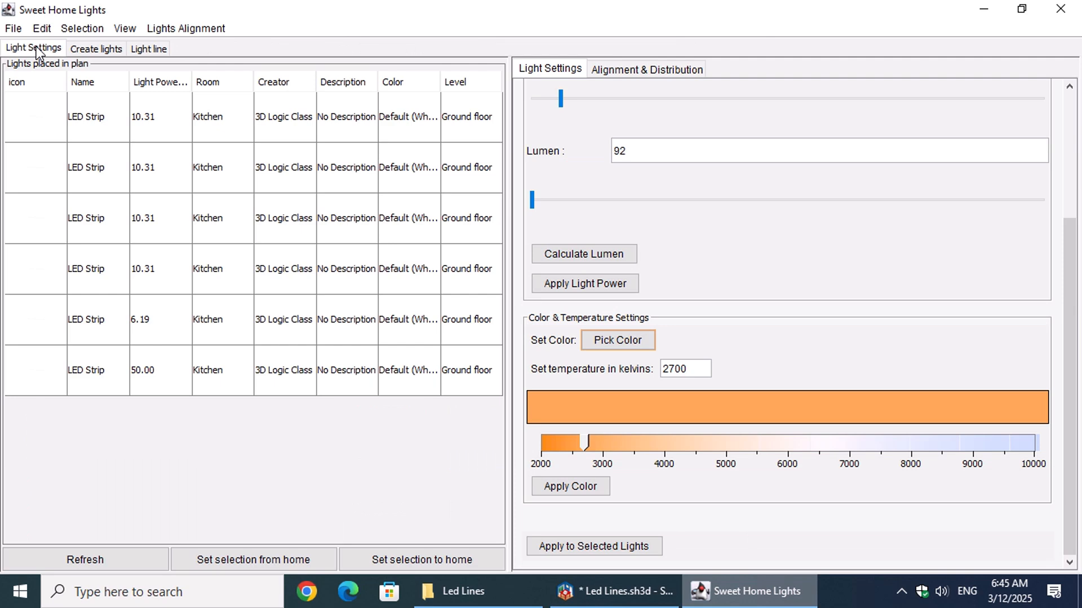
- Select the new wall LED Strip row and set its lumen to 80 (~5.77% power)
{"action": "left_click", "coordinate": [283, 370]}
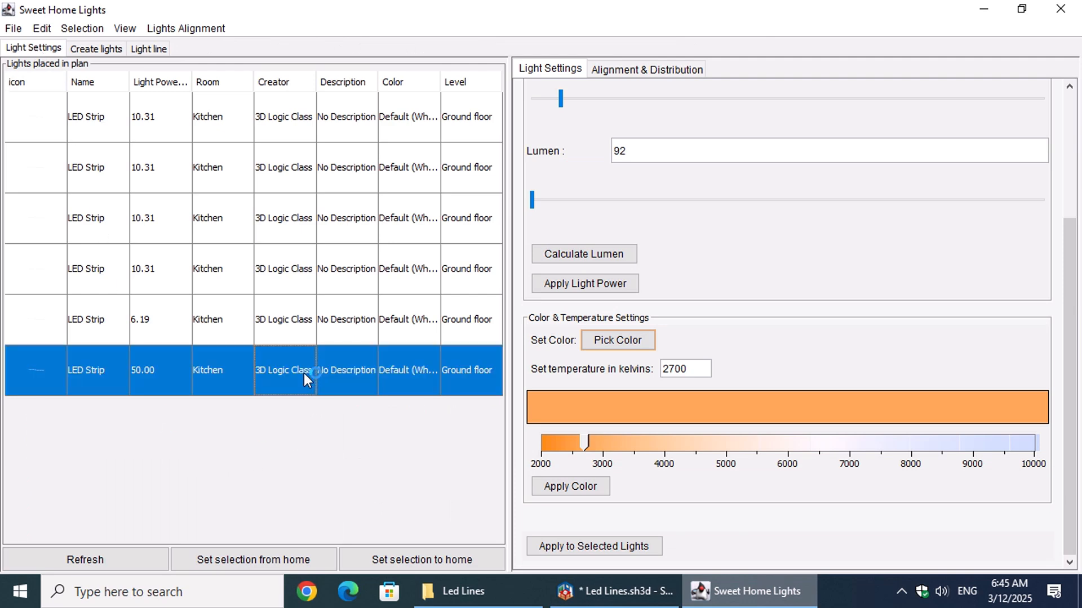
{"action": "scroll", "scroll_direction": "up", "scroll_amount": 3}
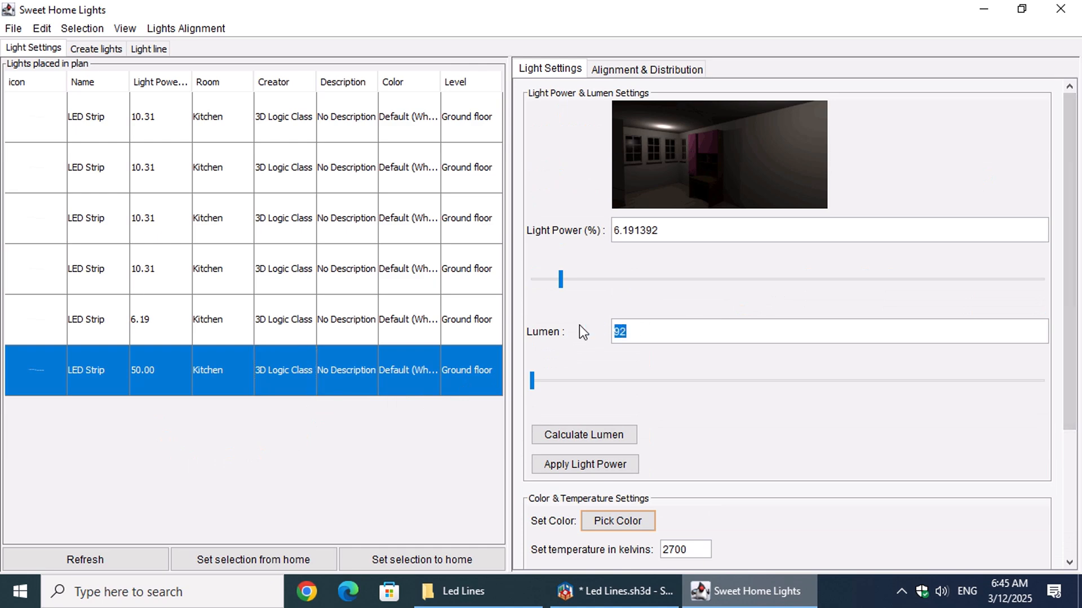
{"action": "type", "text": "80"}
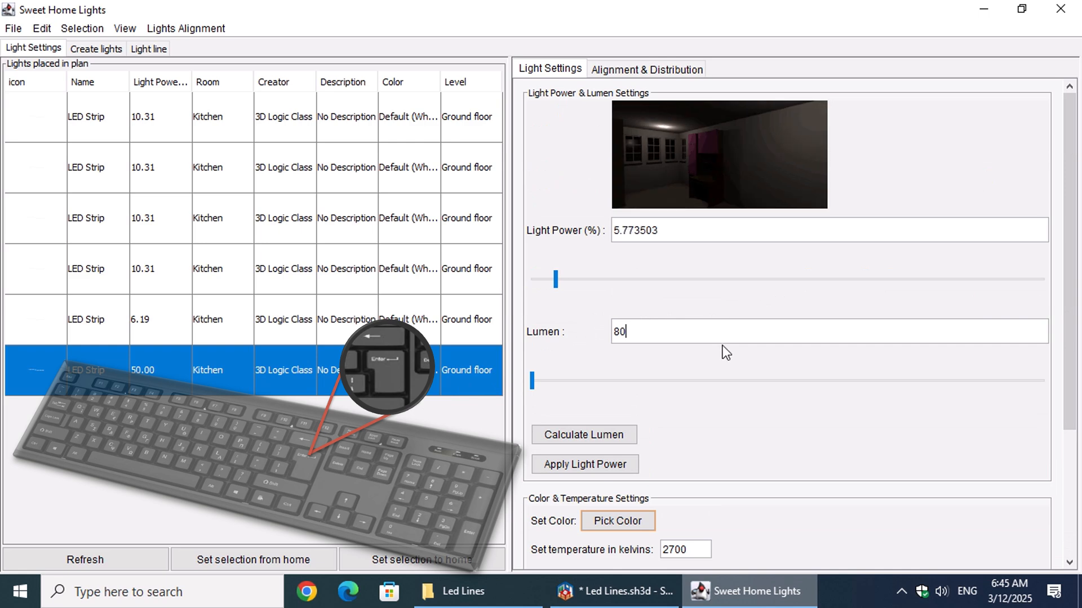
{"action": "scroll", "scroll_direction": "down", "scroll_amount": 3}
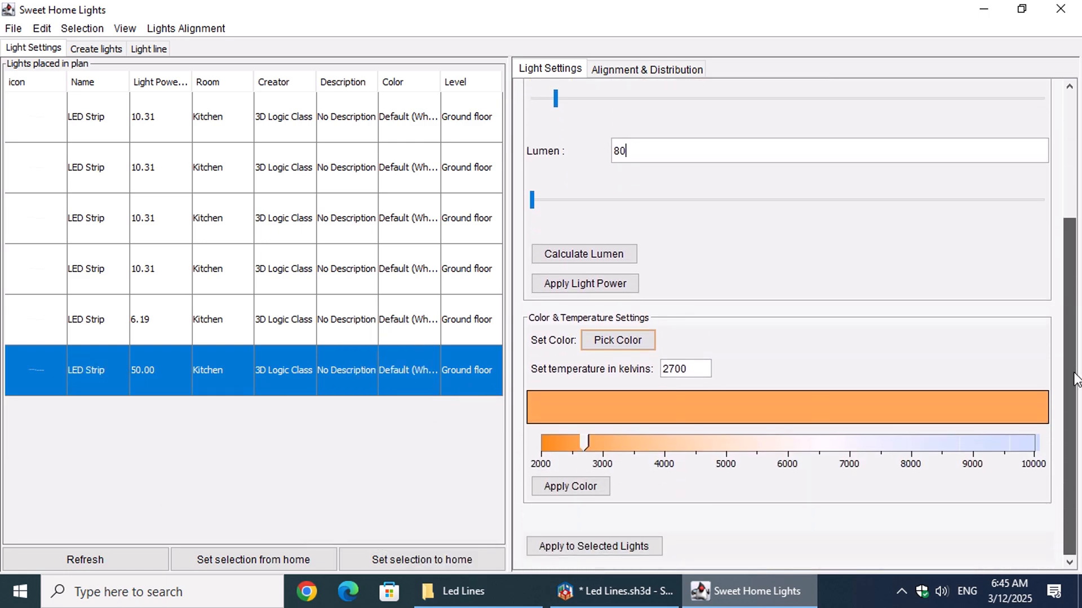
- Set the line colour to RGB 0/255/0 green, apply it, and switch back to Sweet Home 3D
{"action": "left_click", "coordinate": [616, 339]}
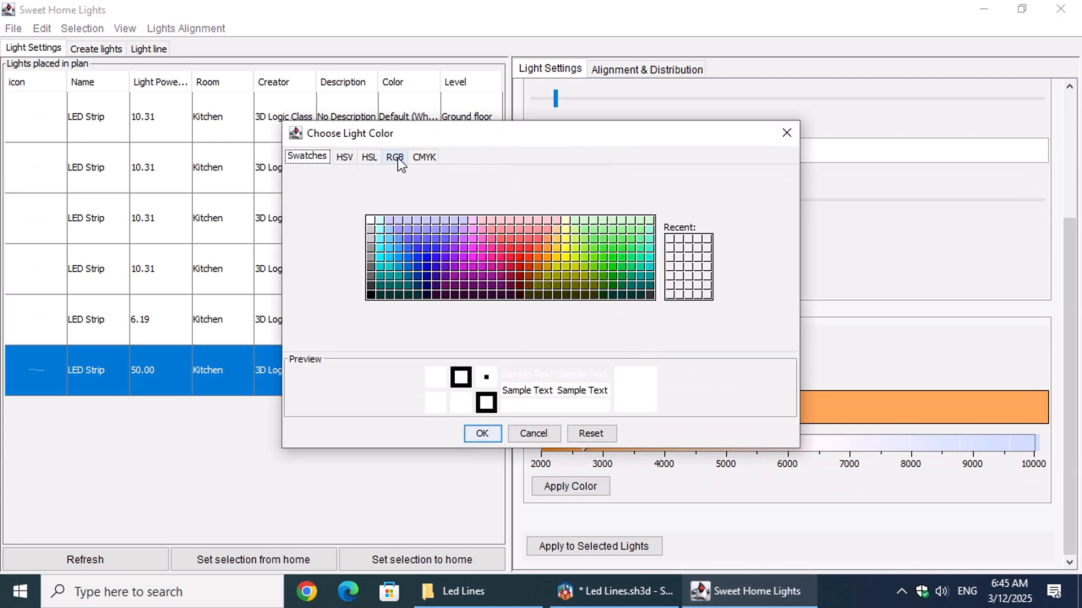
{"action": "left_click", "coordinate": [395, 156]}
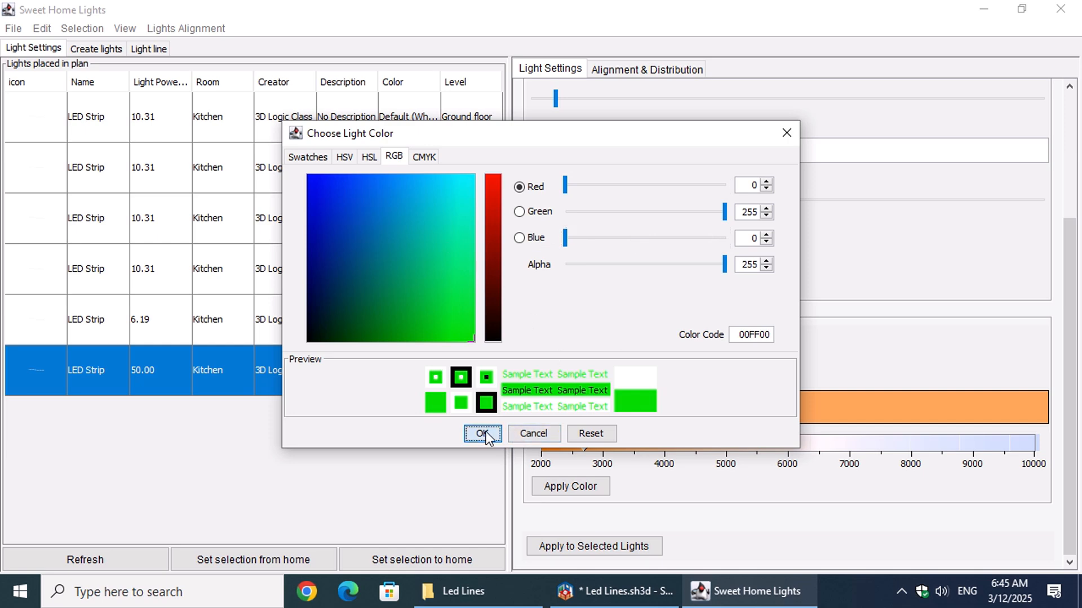
{"action": "left_click", "coordinate": [481, 433]}
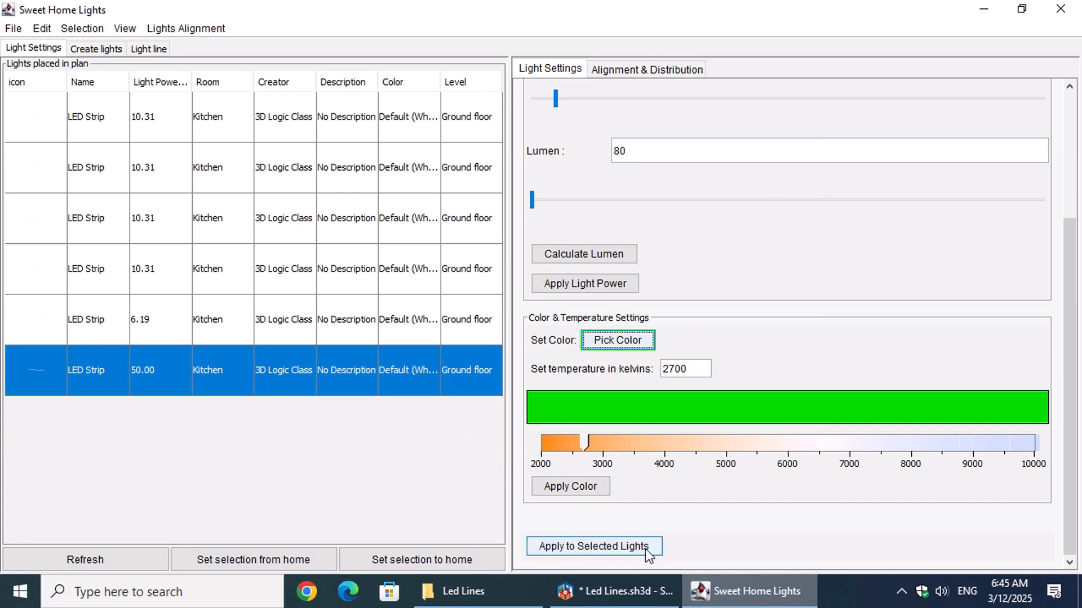
{"action": "left_click", "coordinate": [593, 547]}
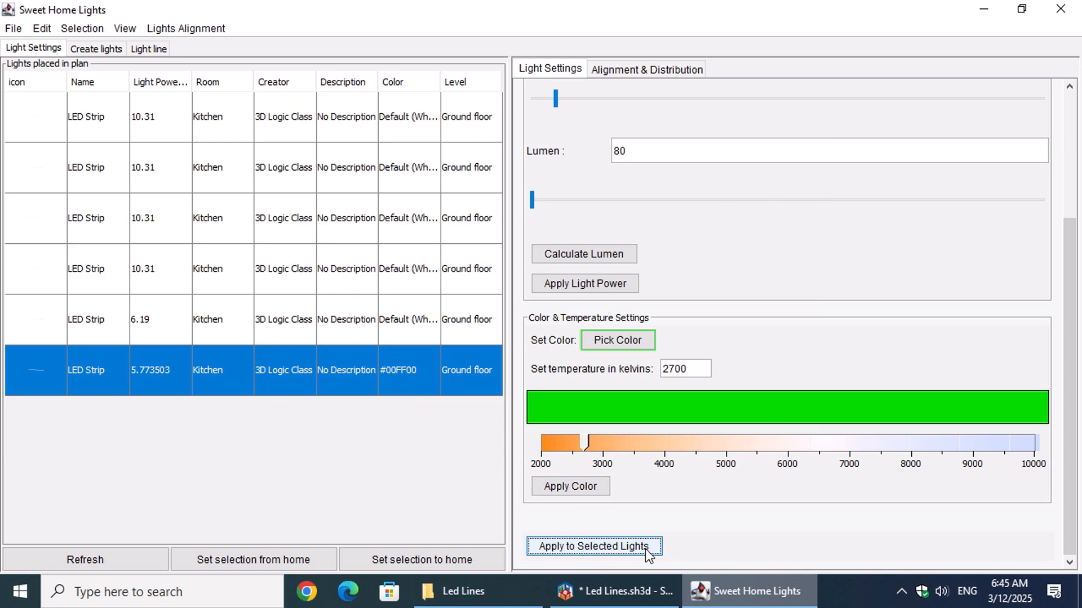
{"action": "left_click", "coordinate": [614, 592]}
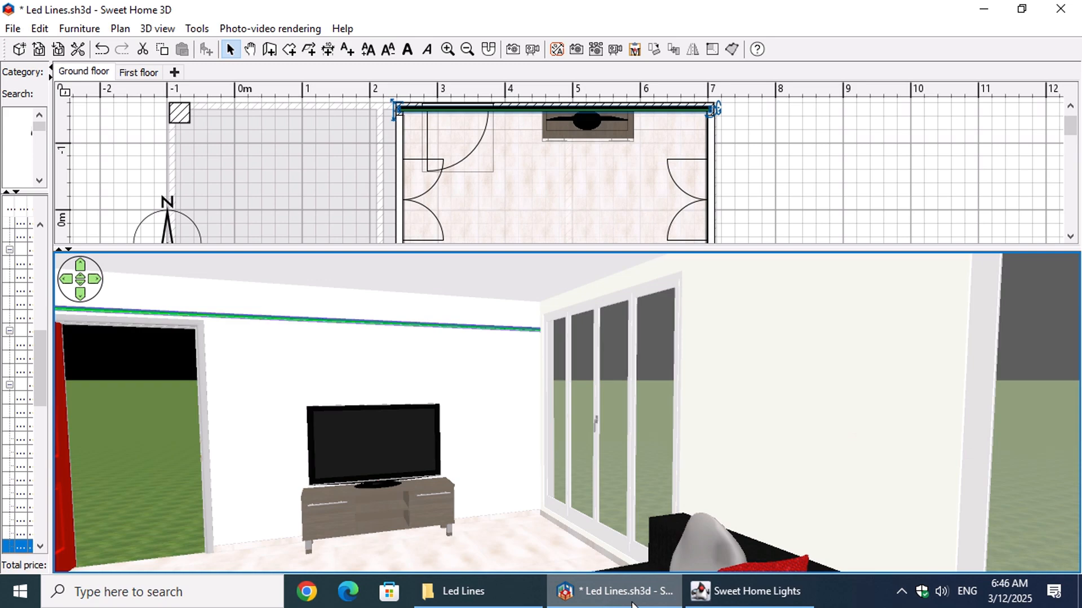
- Start a YafaRay photo render of the living room with the green LED line
{"action": "left_click", "coordinate": [512, 49]}
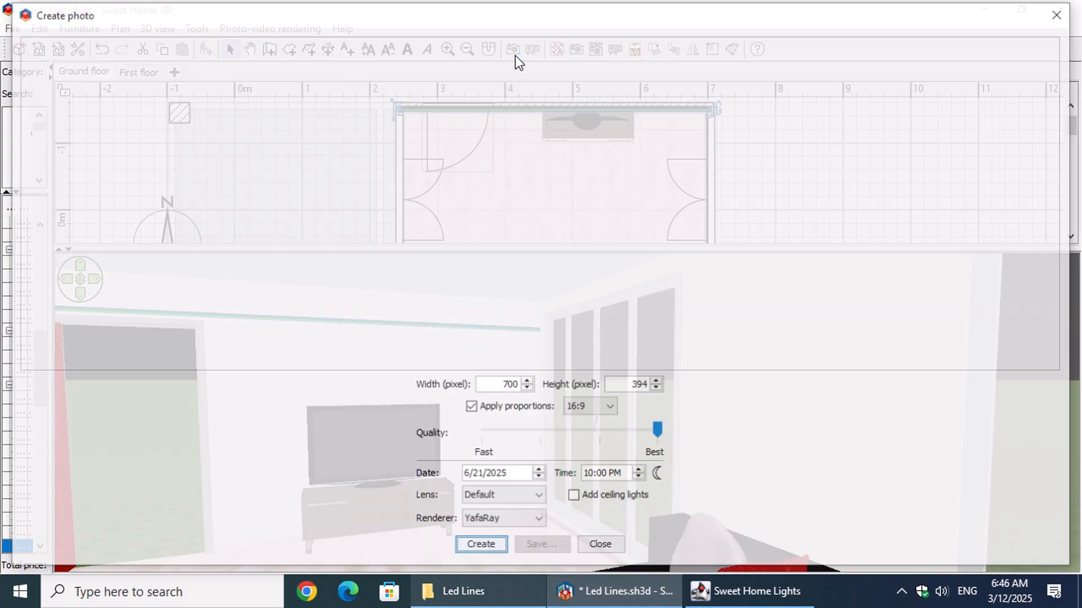
{"action": "left_click", "coordinate": [480, 546]}
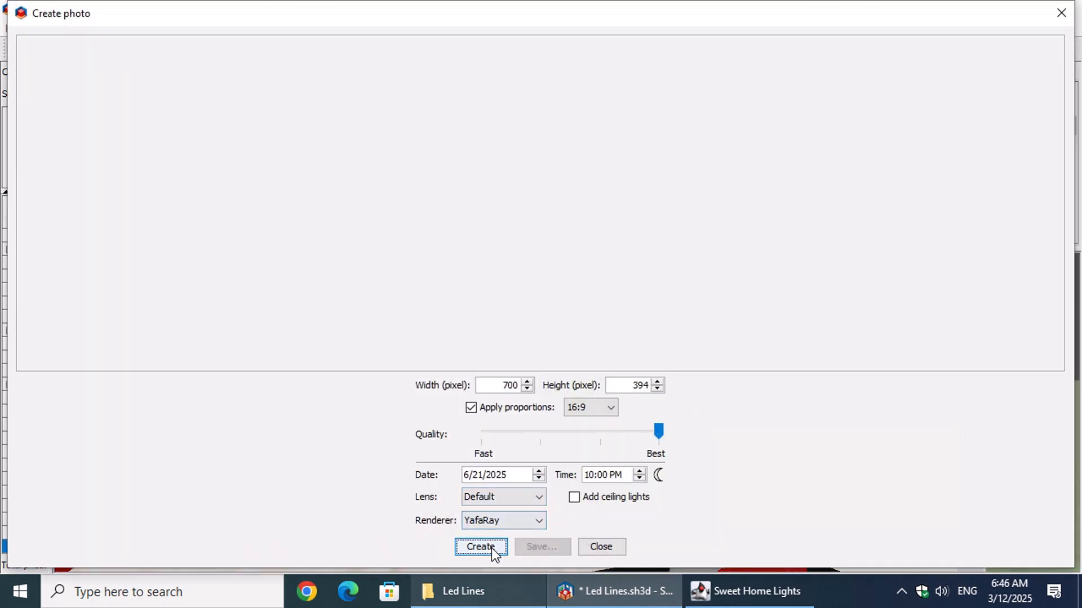
{"action": "left_click", "coordinate": [480, 547]}
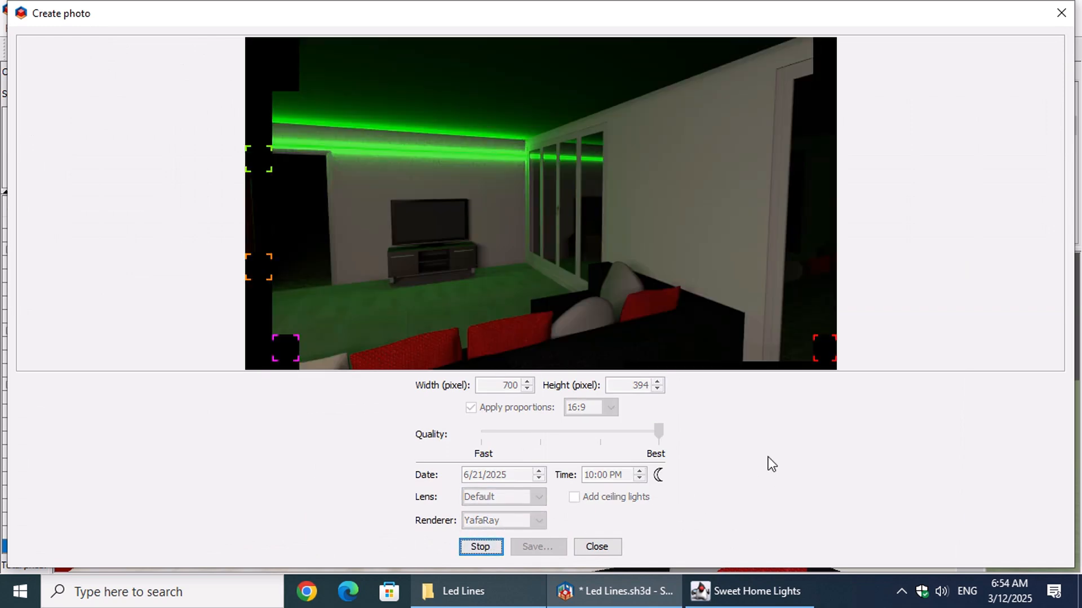